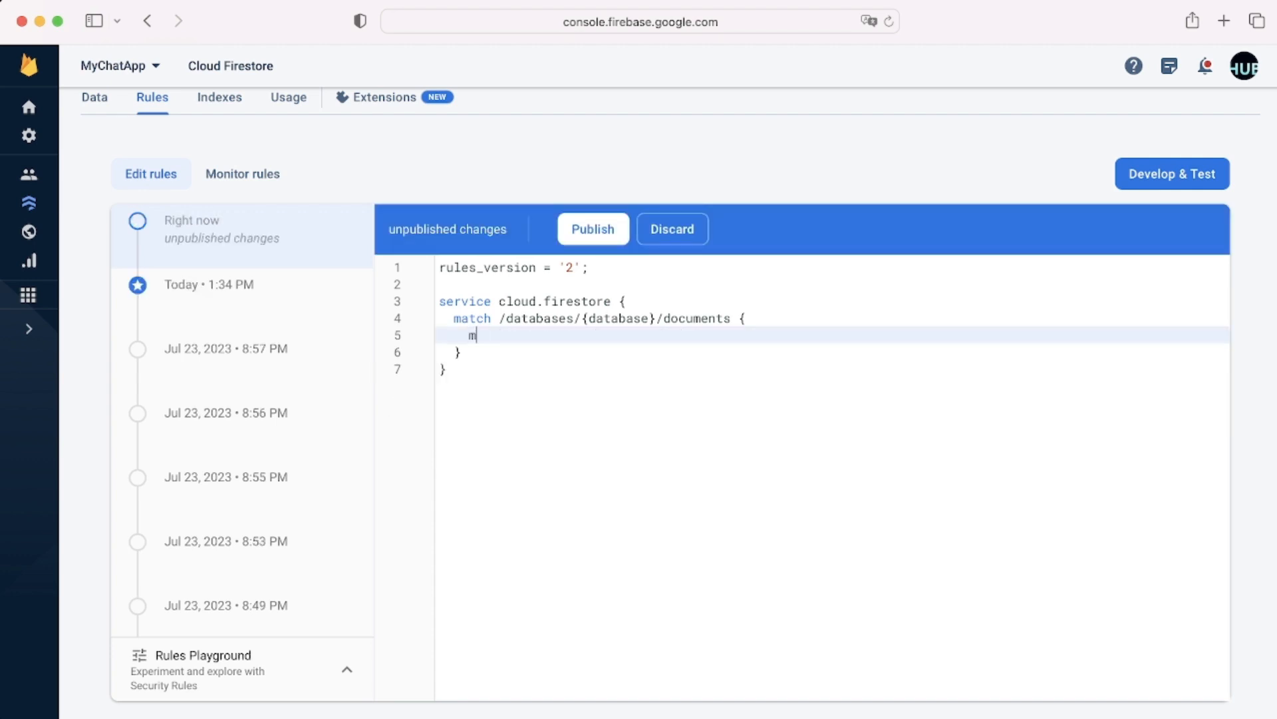
Step: Write the nested wildcard match line 'match /{documents=**} {' inside the databases match
{"action": "type", "text": "atch"}
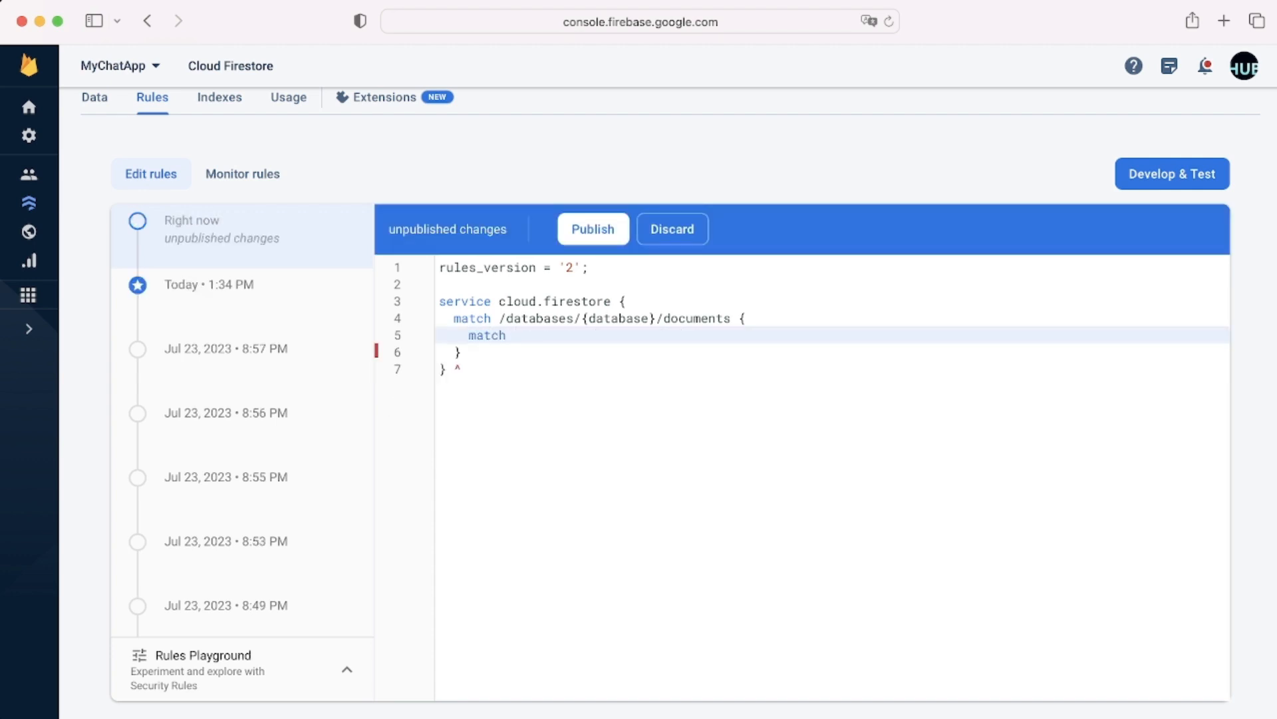
{"action": "type", "text": "/{docu"}
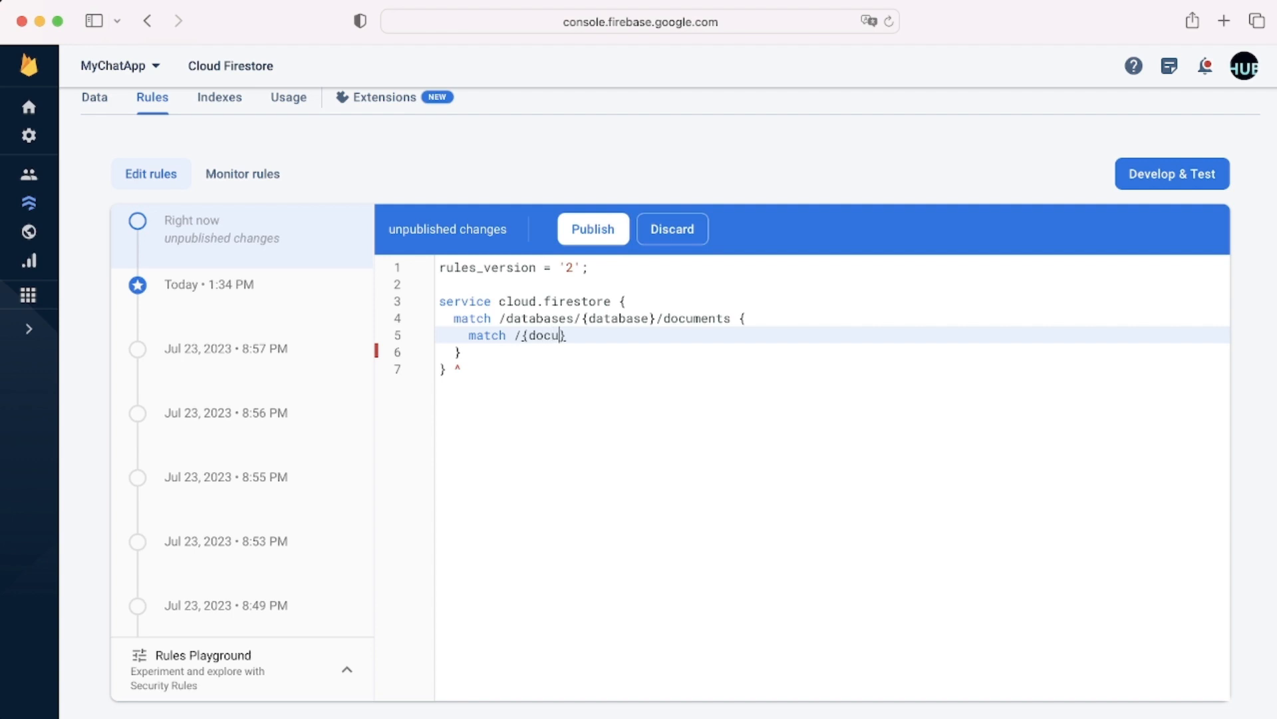
{"action": "type", "text": "ments"}
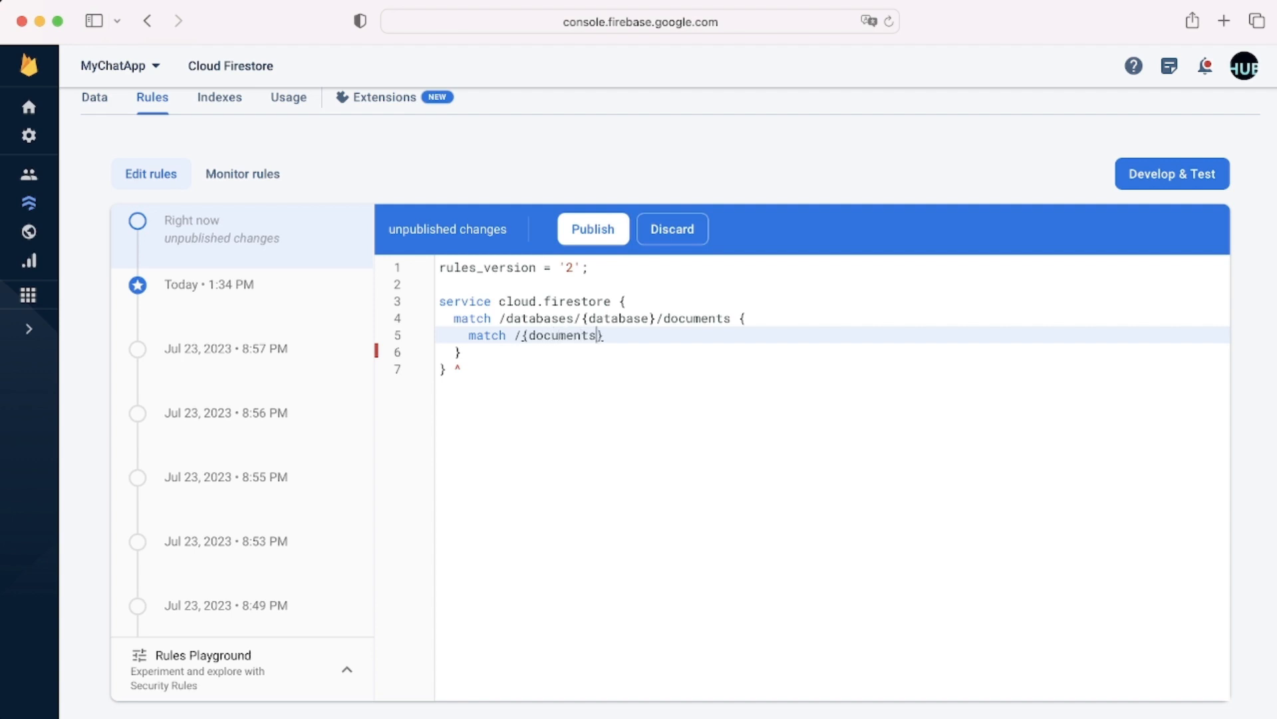
{"action": "type", "text": "=**"}
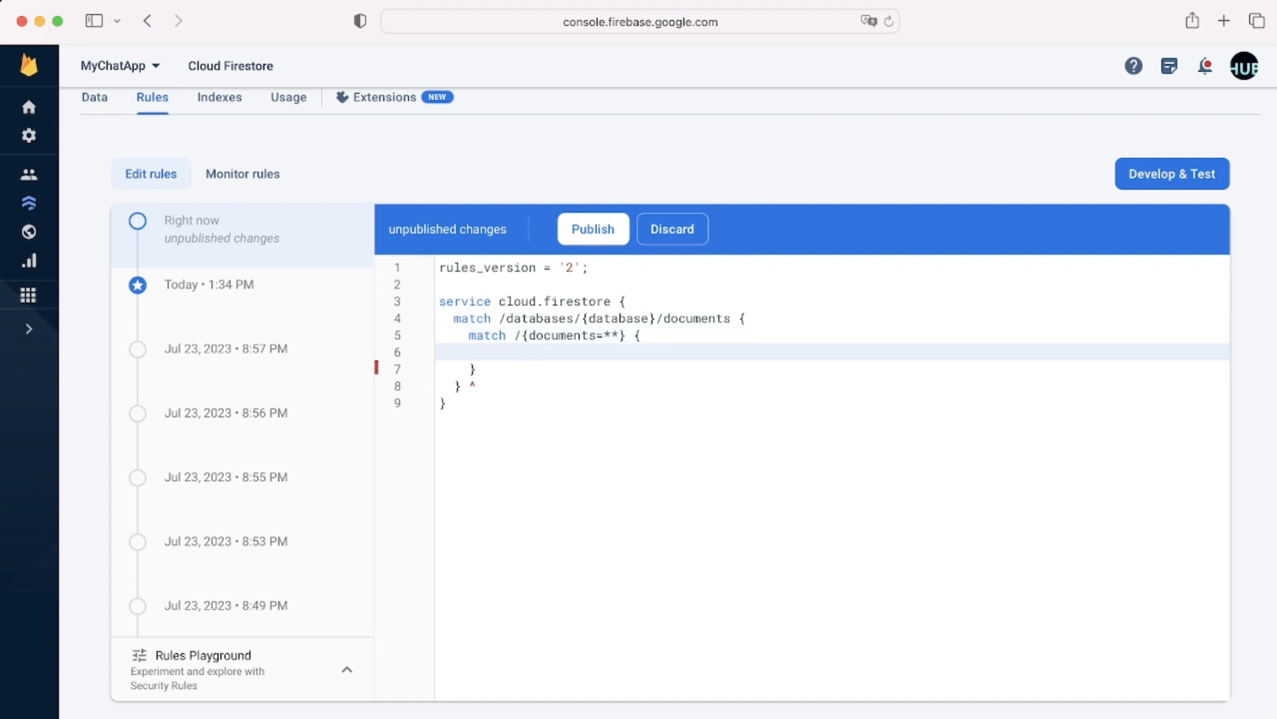
Step: Write 'allow read, write: if false;' in the wildcard block, then reduce it to 'allow get;'
{"action": "type", "text": "allow read, write"}
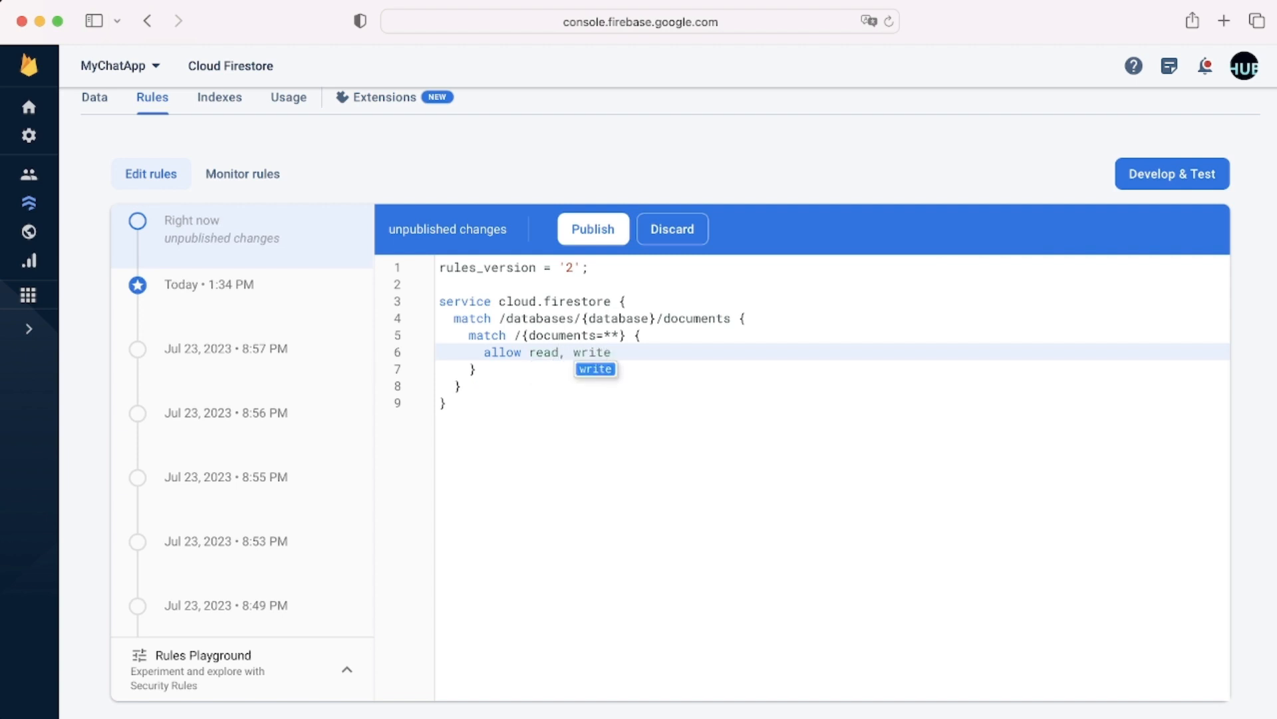
{"action": "type", "text": ";"}
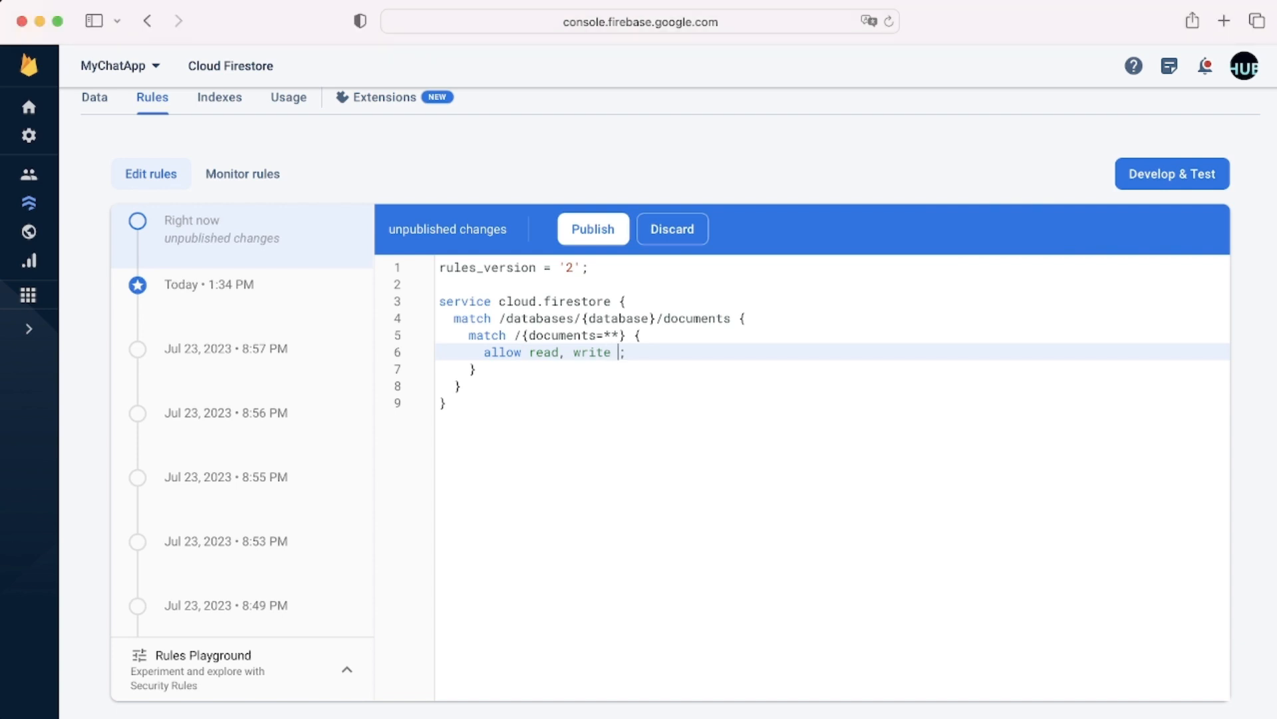
{"action": "type", "text": ":"}
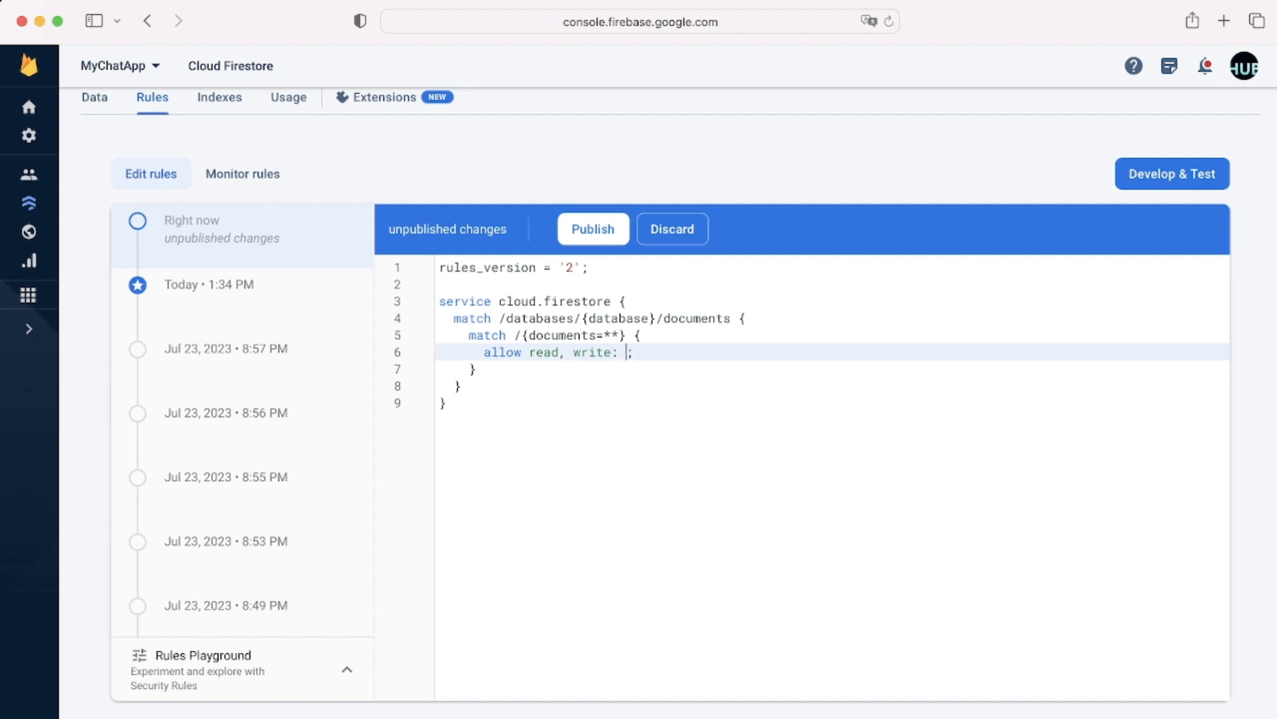
{"action": "type", "text": "if false"}
{"action": "type", "text": "allow"}
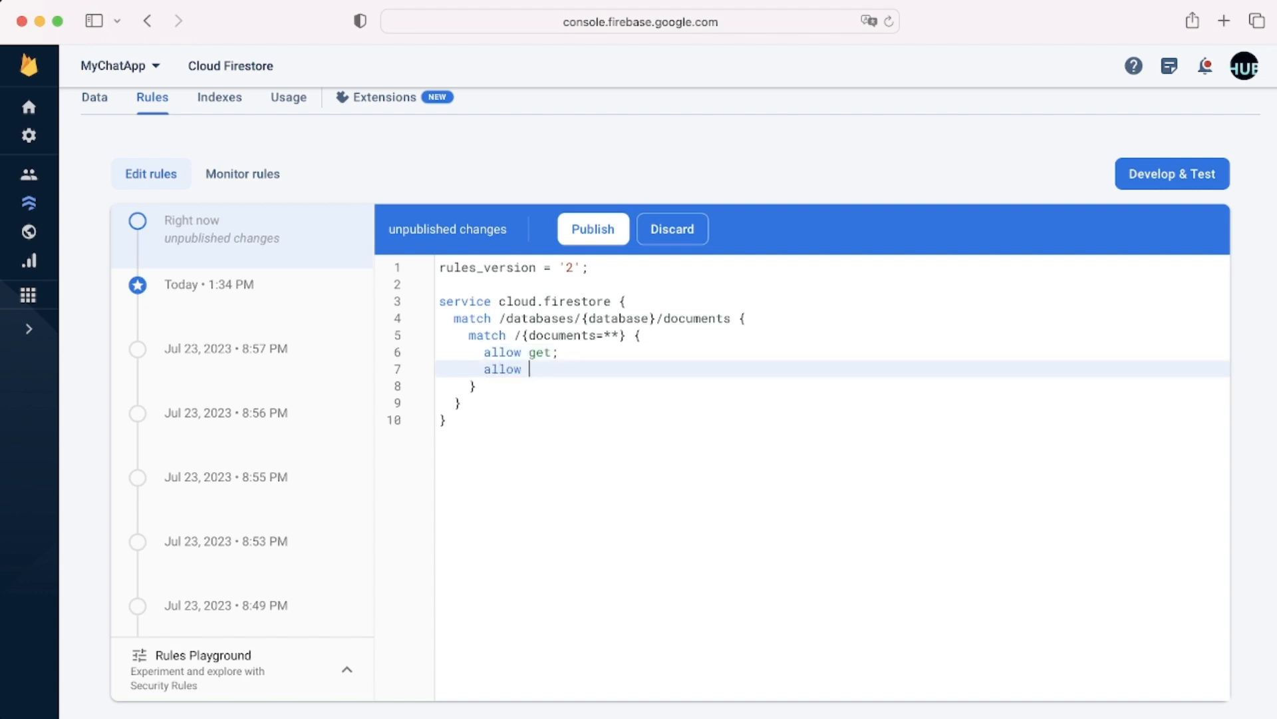
Step: Add allow list, create, update and delete lines, then replace get and list with 'allow read;'
{"action": "type", "text": "list;"}
{"action": "type", "text": "all"}
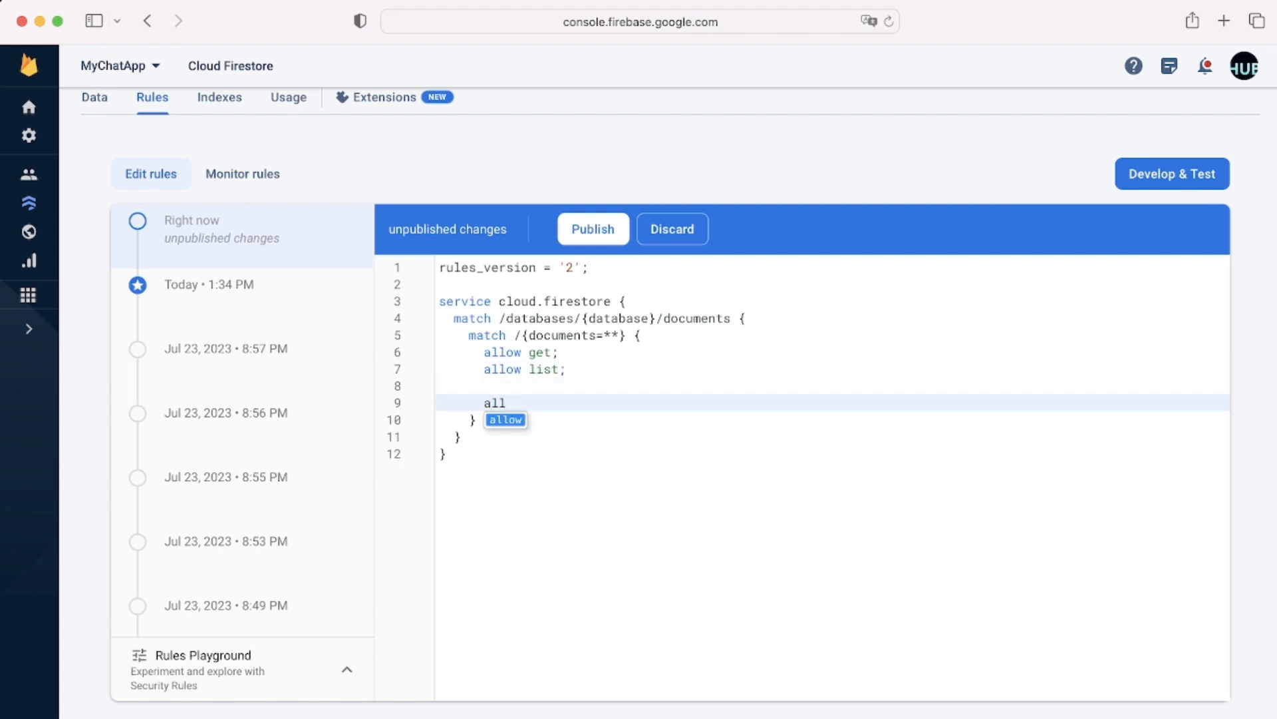
{"action": "type", "text": "create;"}
{"action": "type", "text": "allow"}
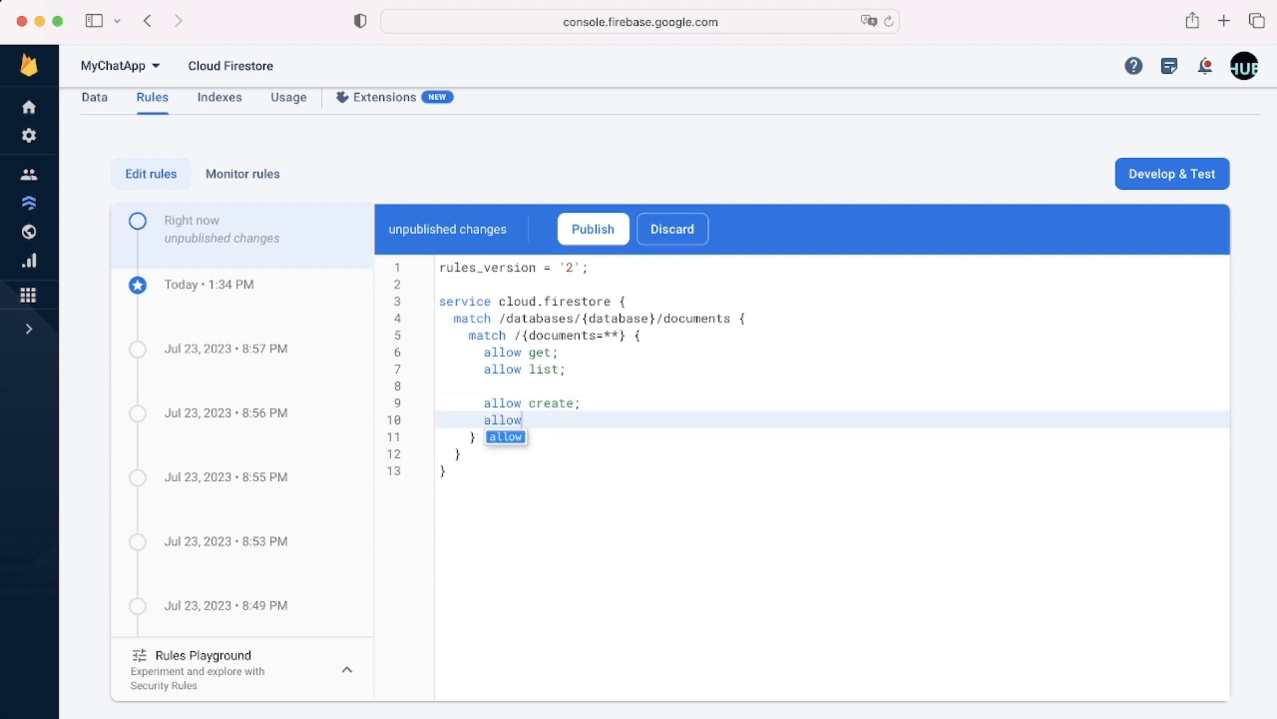
{"action": "type", "text": "update;"}
{"action": "type", "text": "al"}
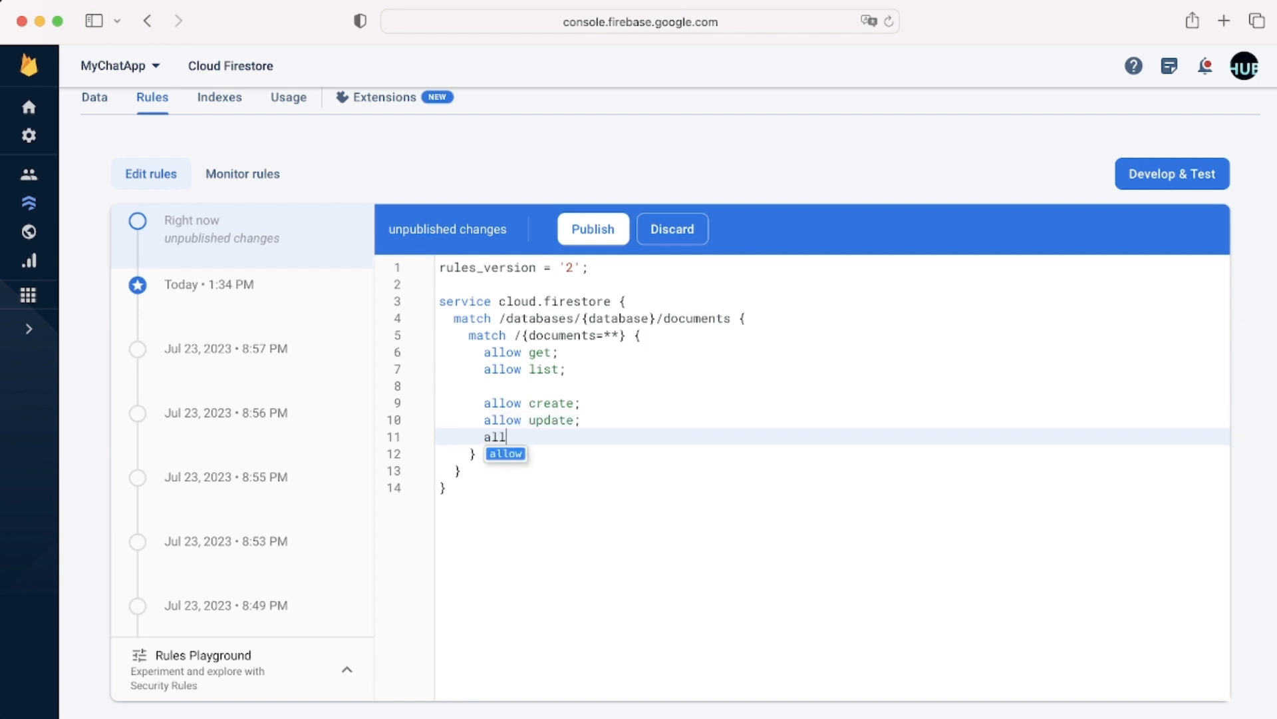
{"action": "type", "text": "low delete;"}
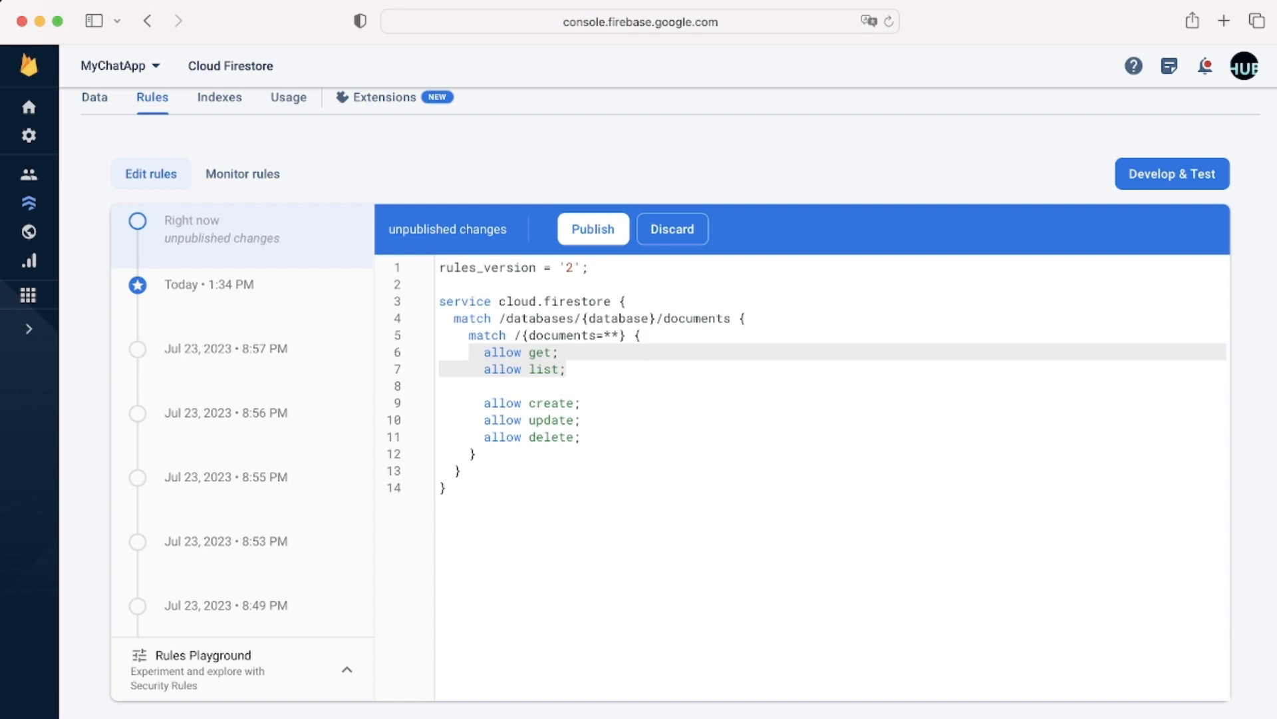
{"action": "type", "text": "read"}
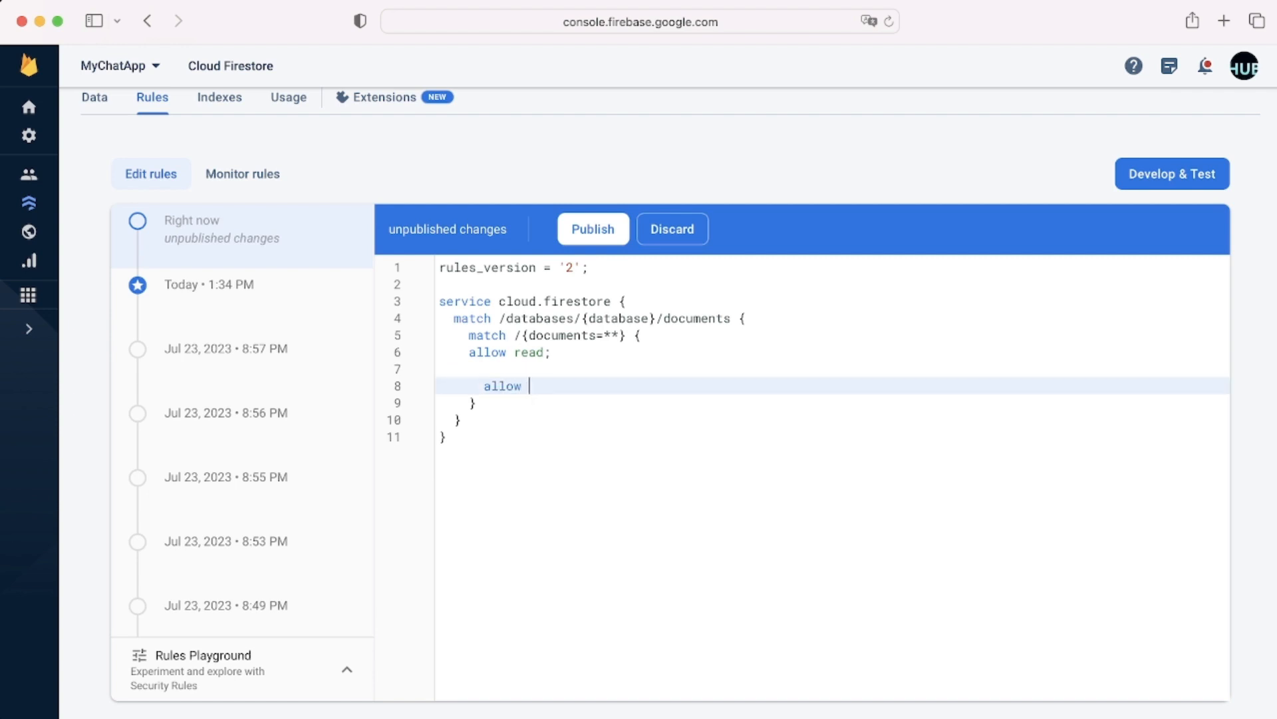
Step: Add 'allow write;' then delete the read and write example rules, emptying the block
{"action": "type", "text": "write;"}
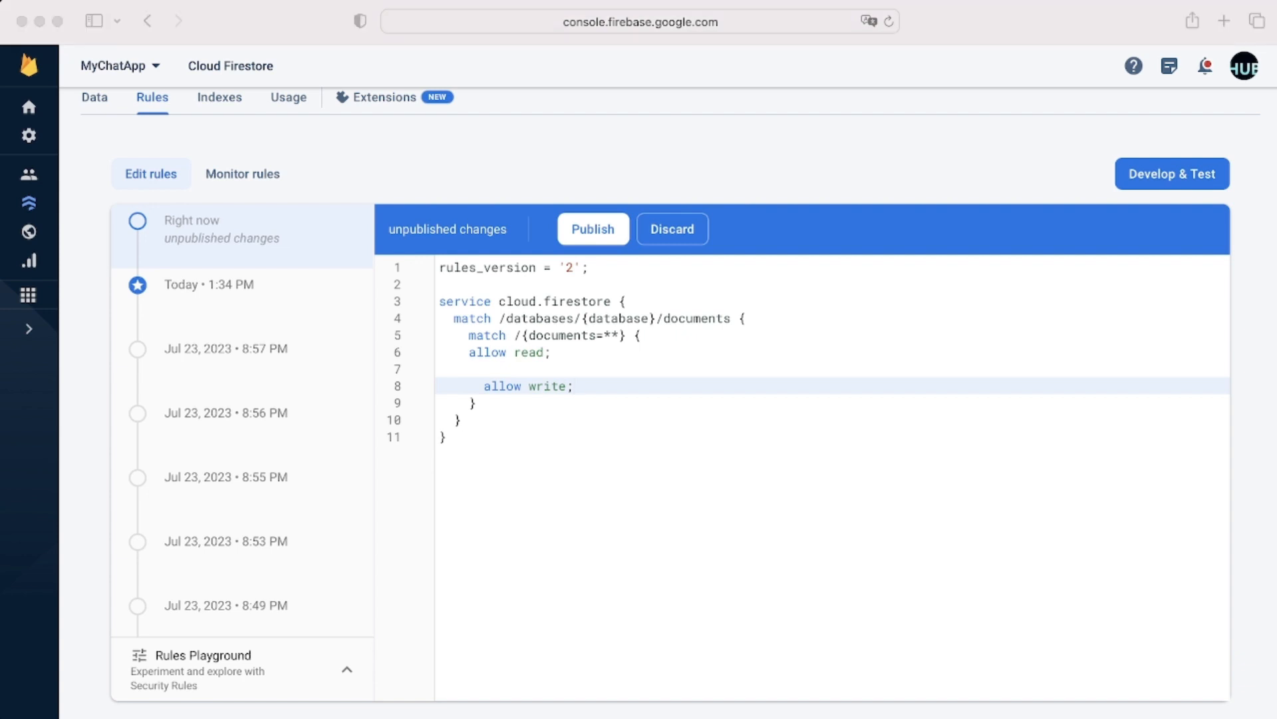
{"action": "left_click", "coordinate": [579, 386]}
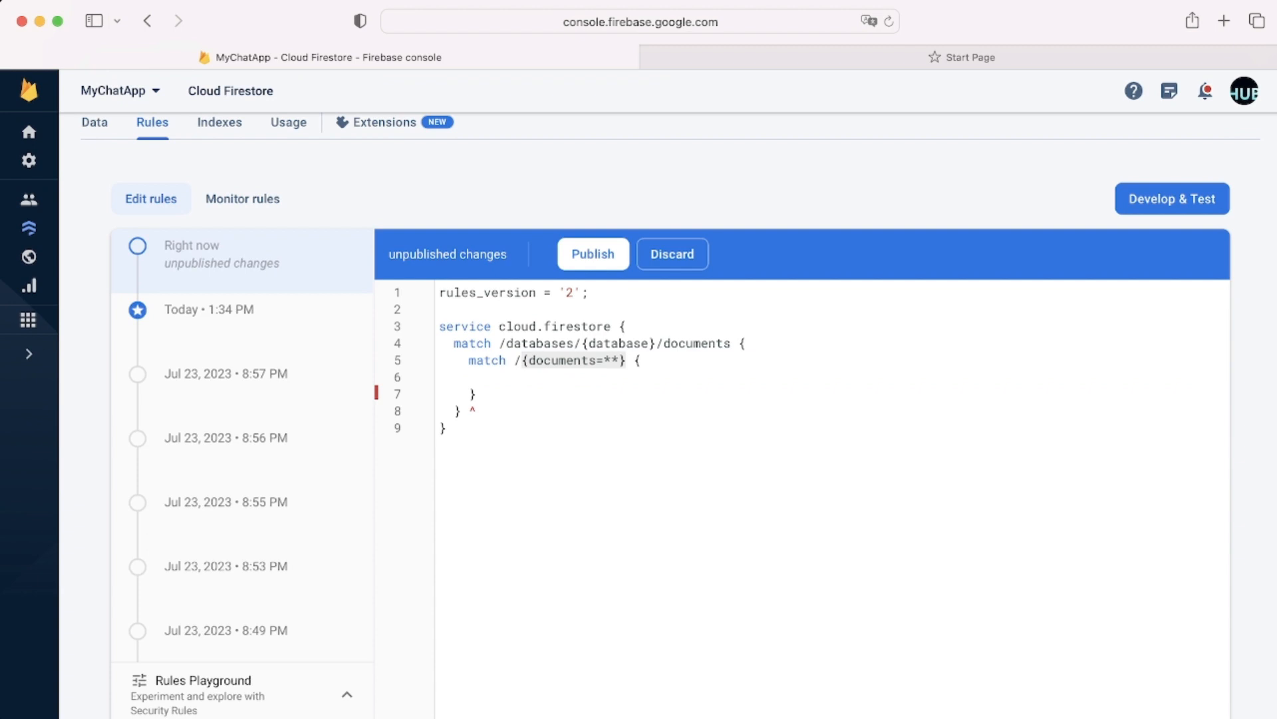
Step: Change the inner match path from '{documents=**}' to 'messages/{messageId}'
{"action": "type", "text": "match /m {"}
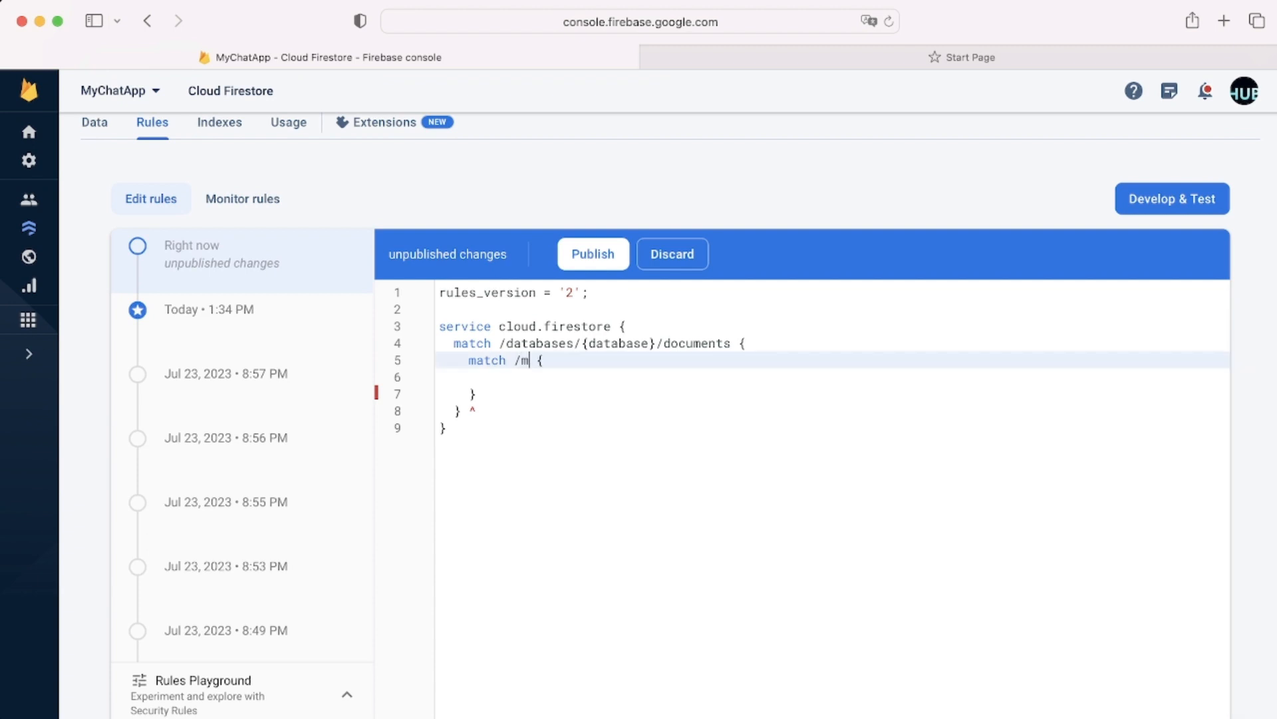
{"action": "type", "text": "essages"}
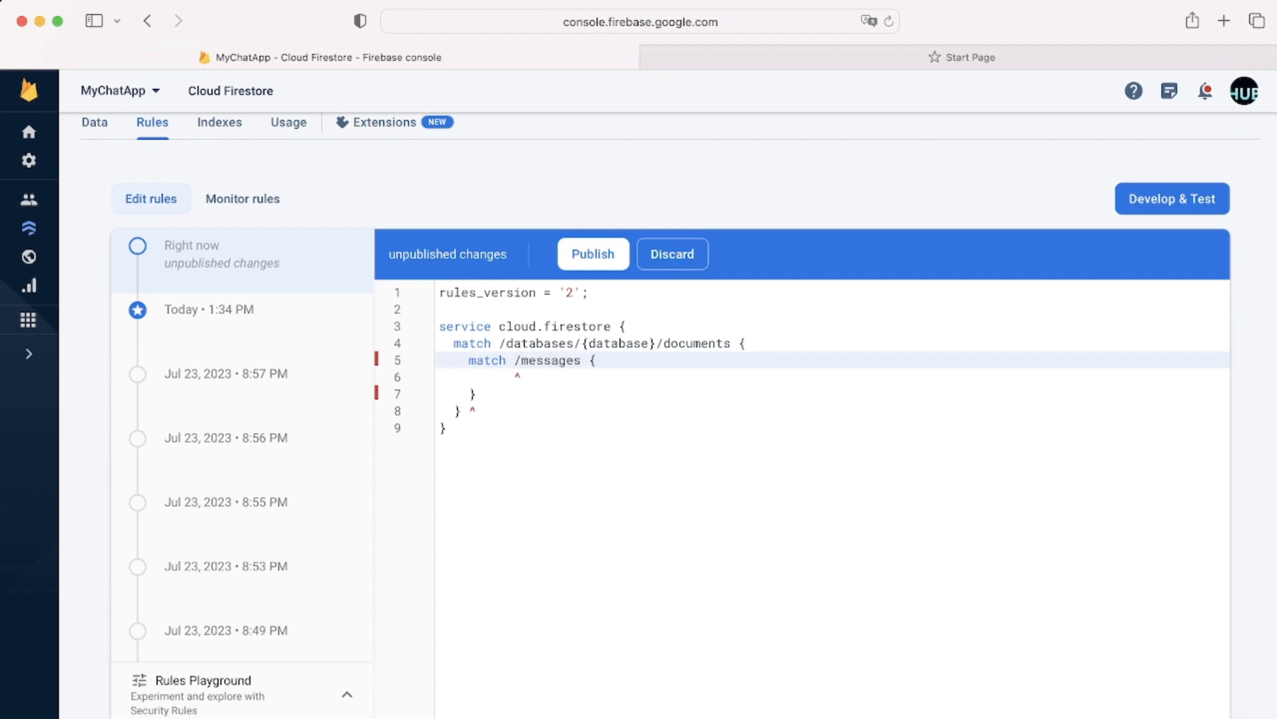
{"action": "type", "text": "7v2ilw2sxhj7"}
{"action": "type", "text": "/"}
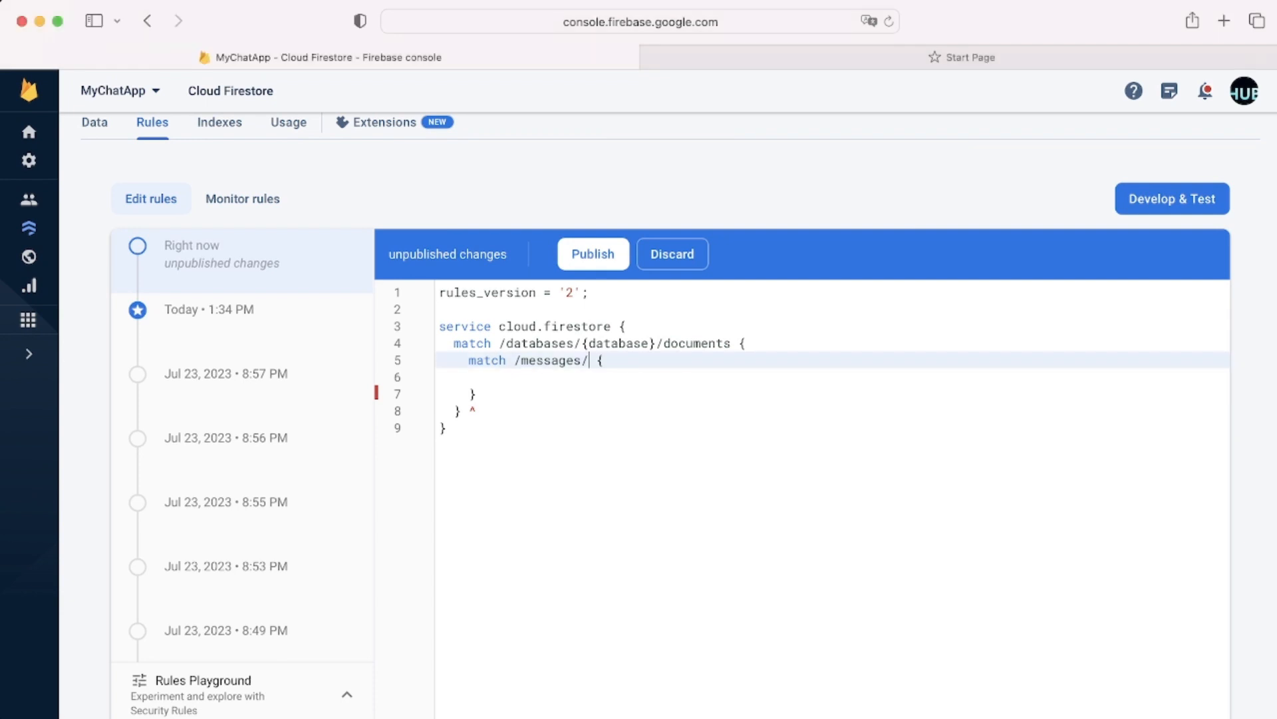
{"action": "type", "text": "{messageId"}
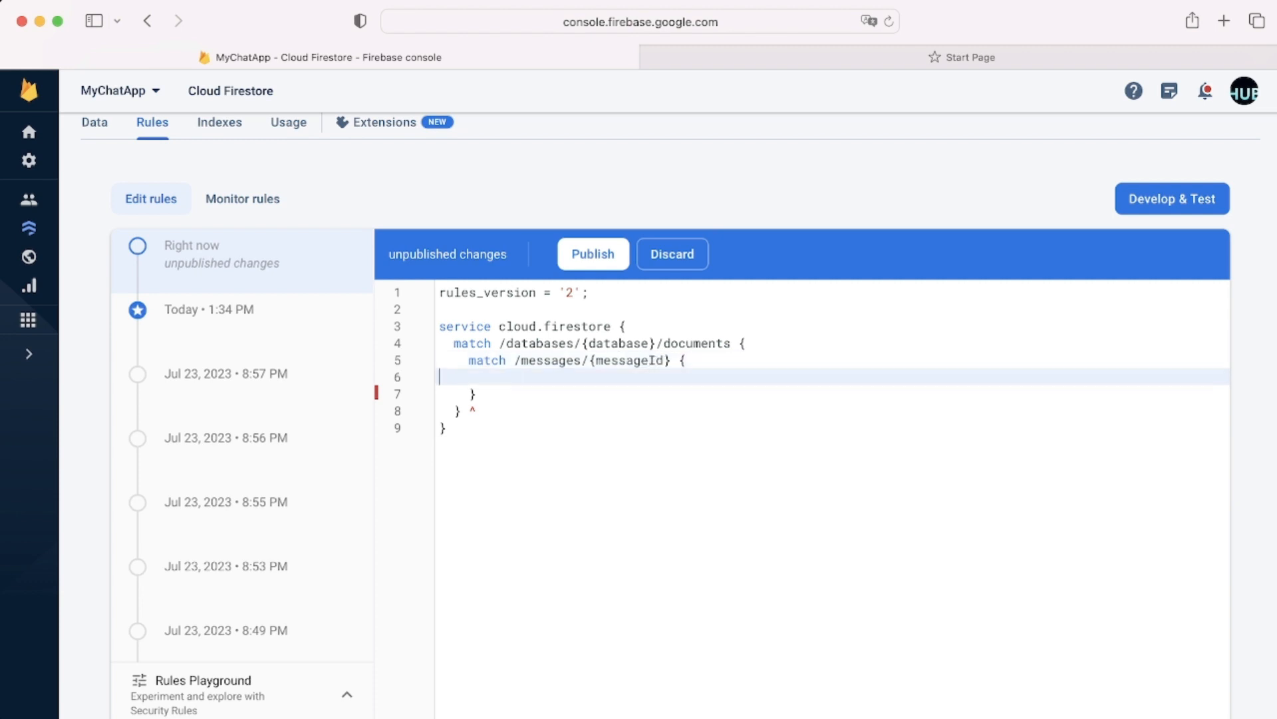
Step: Give the messages block 'allow read;' and 'allow update: if request.auth != null;'
{"action": "type", "text": "al"}
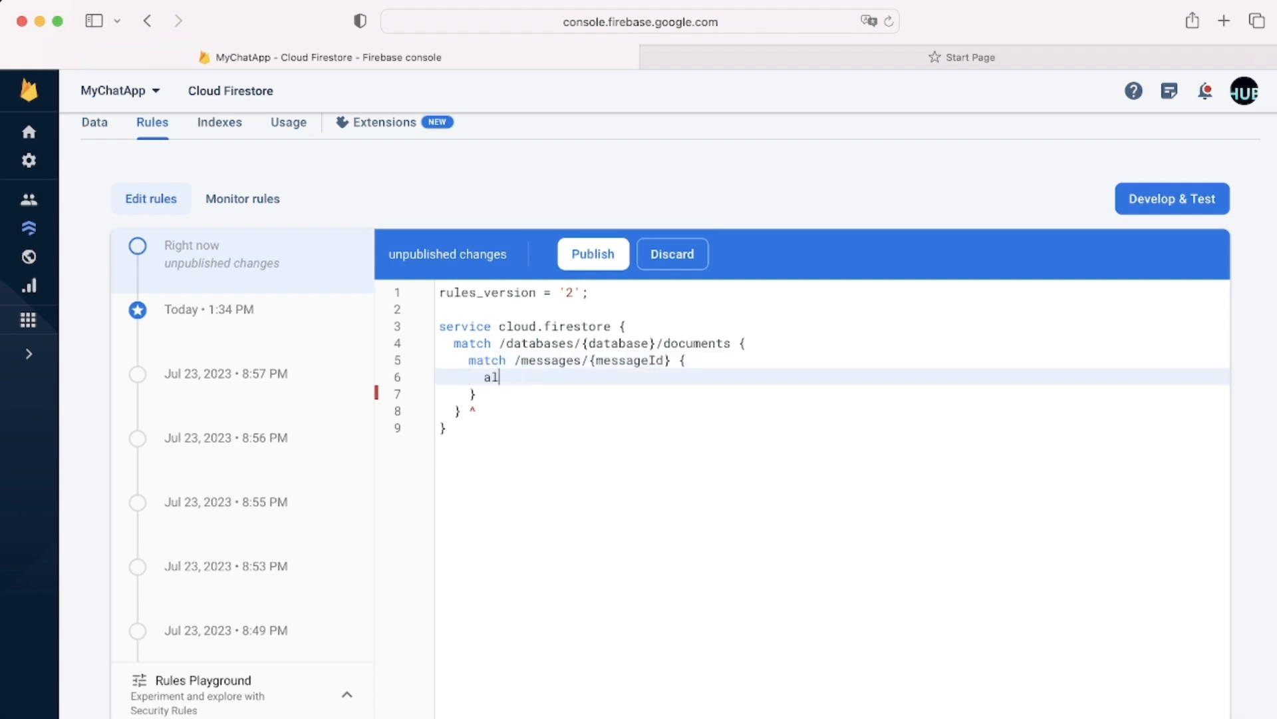
{"action": "type", "text": "low read;"}
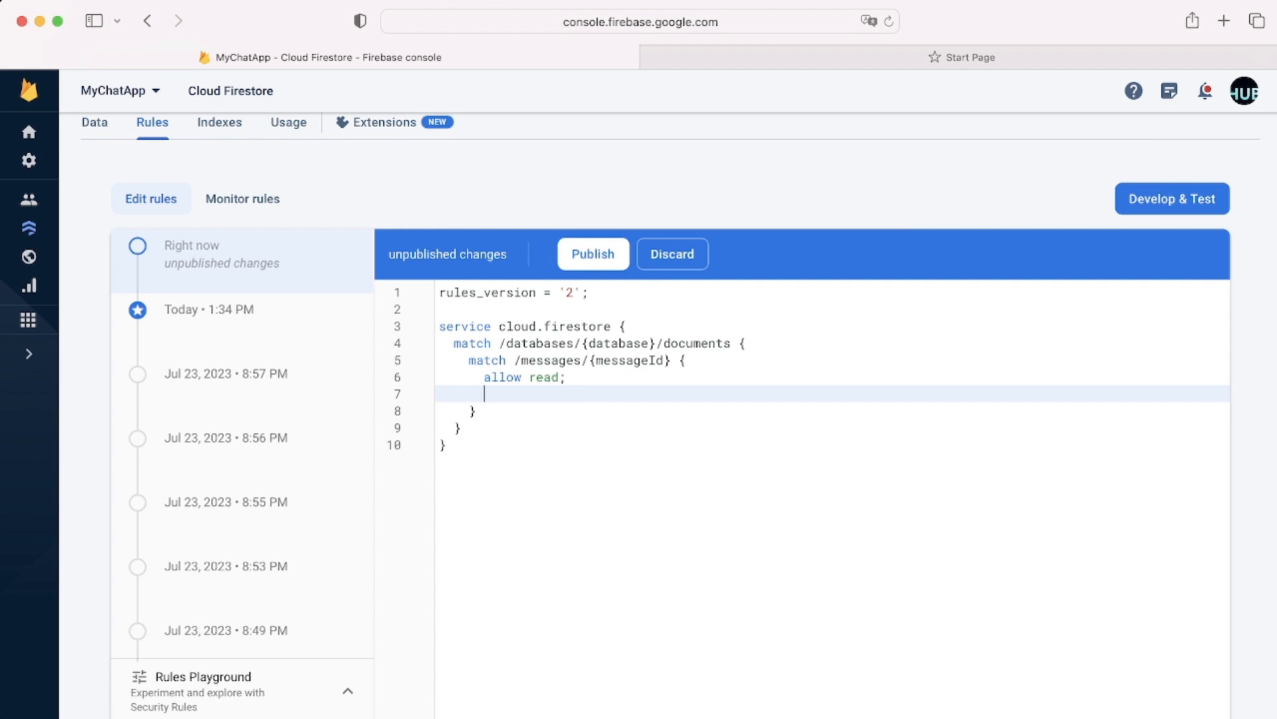
{"action": "type", "text": "allow"}
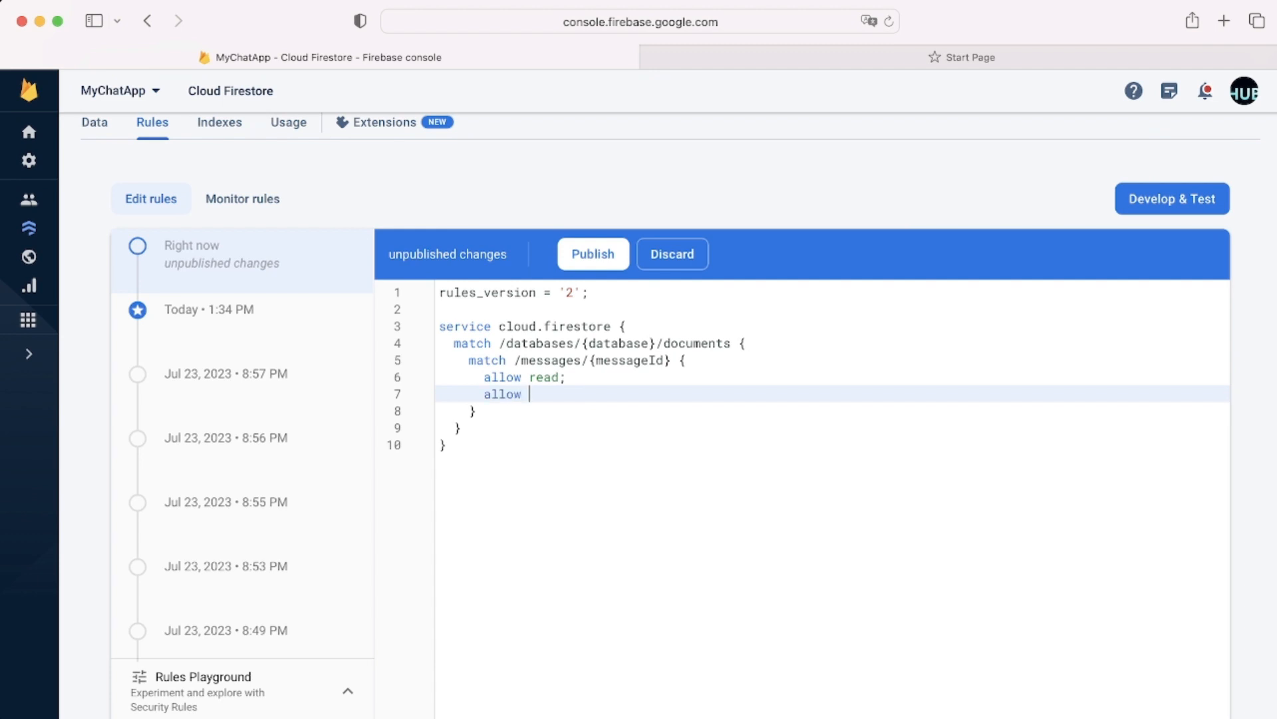
{"action": "type", "text": "update: if r"}
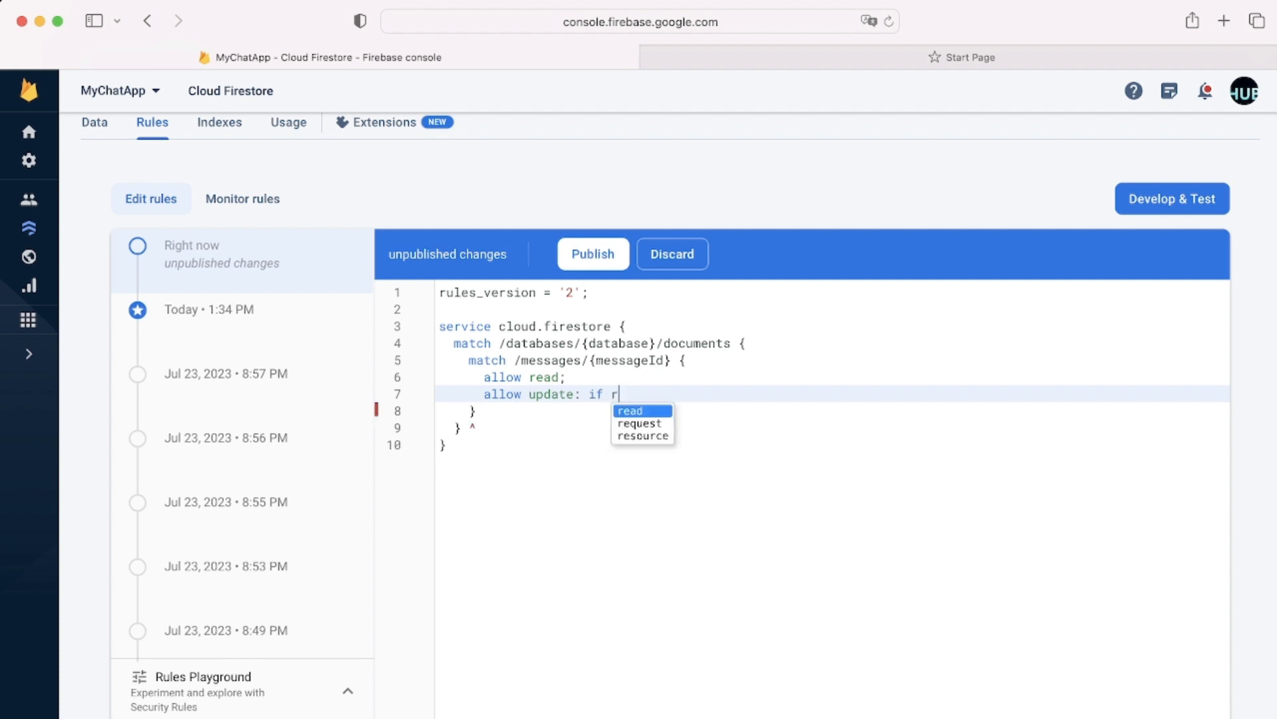
{"action": "type", "text": "equest"}
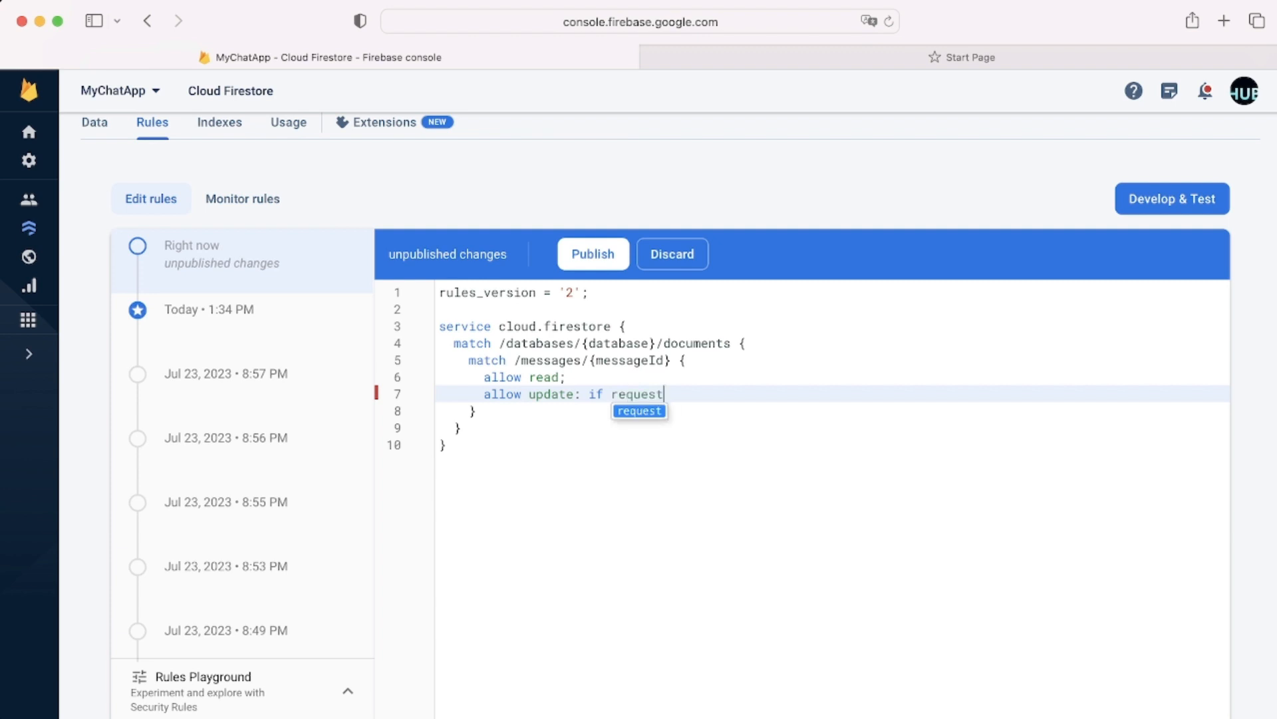
{"action": "type", "text": ".auth !"}
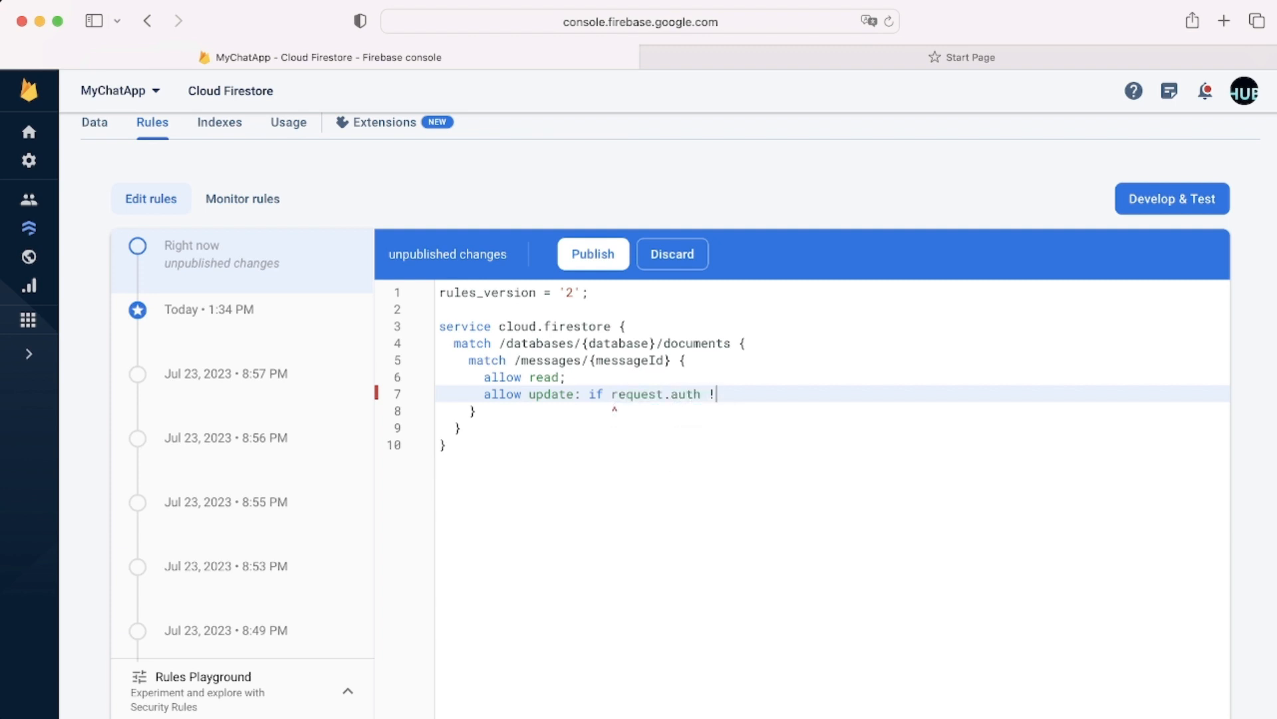
{"action": "type", "text": "= nul"}
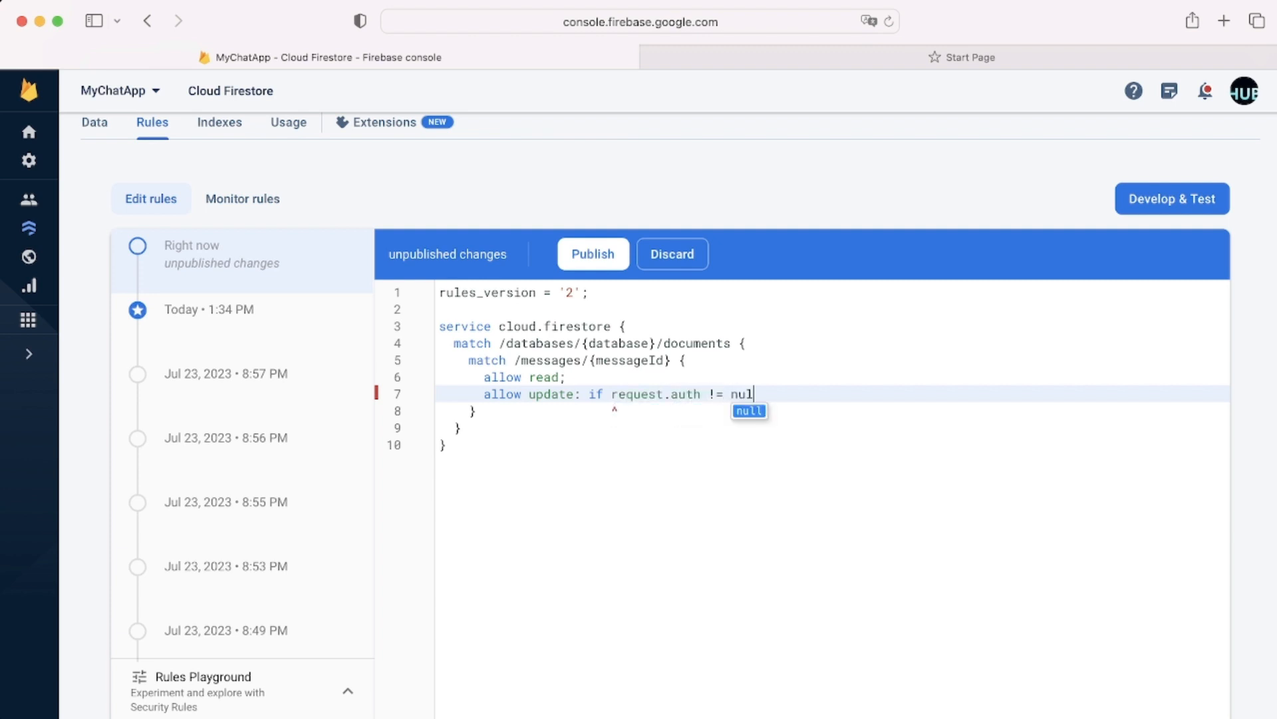
{"action": "type", "text": "l;"}
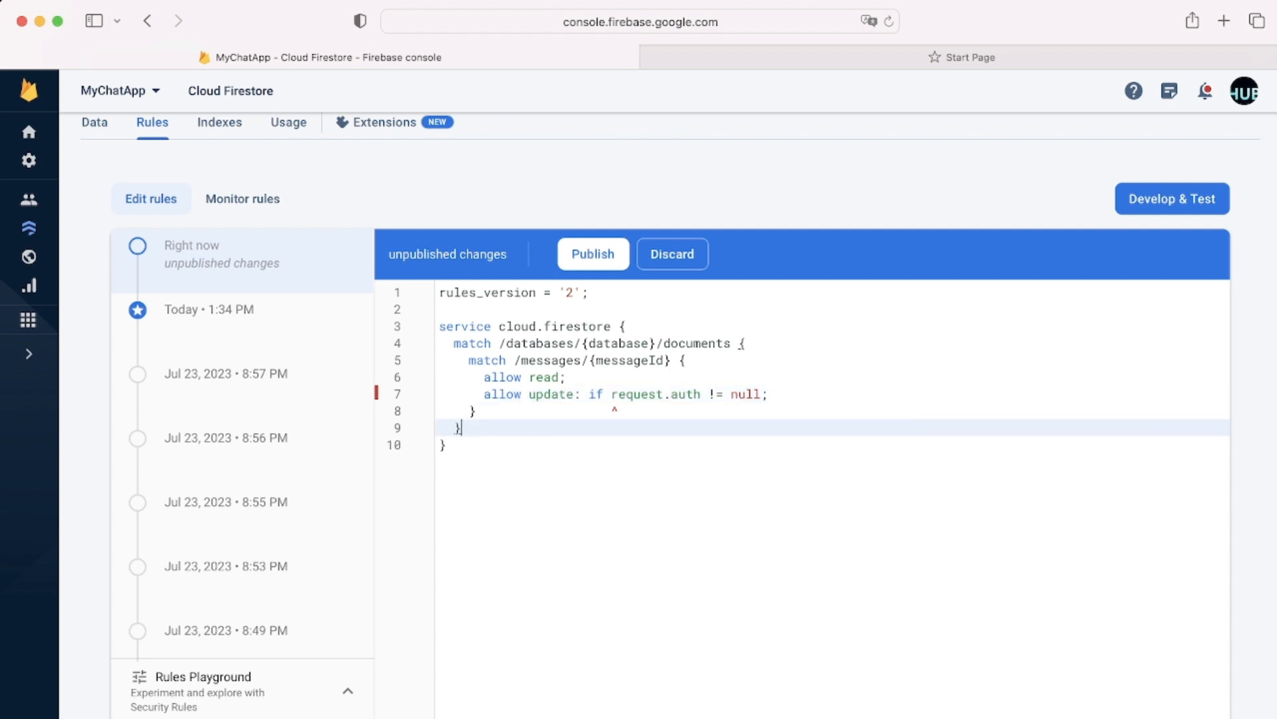
Step: Publish the revised Firestore security rules
{"action": "left_click", "coordinate": [592, 253]}
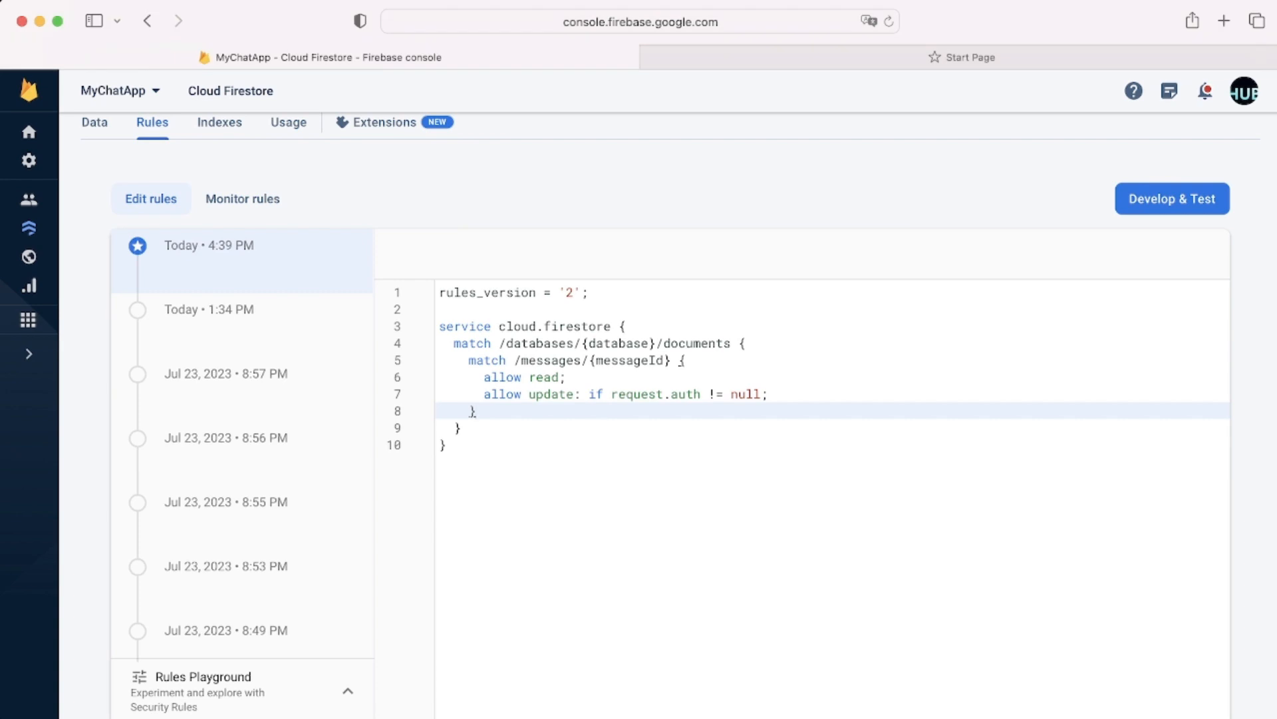
Step: Declare a helper 'function isSignedIn() {' in the rules file
{"action": "type", "text": "f"}
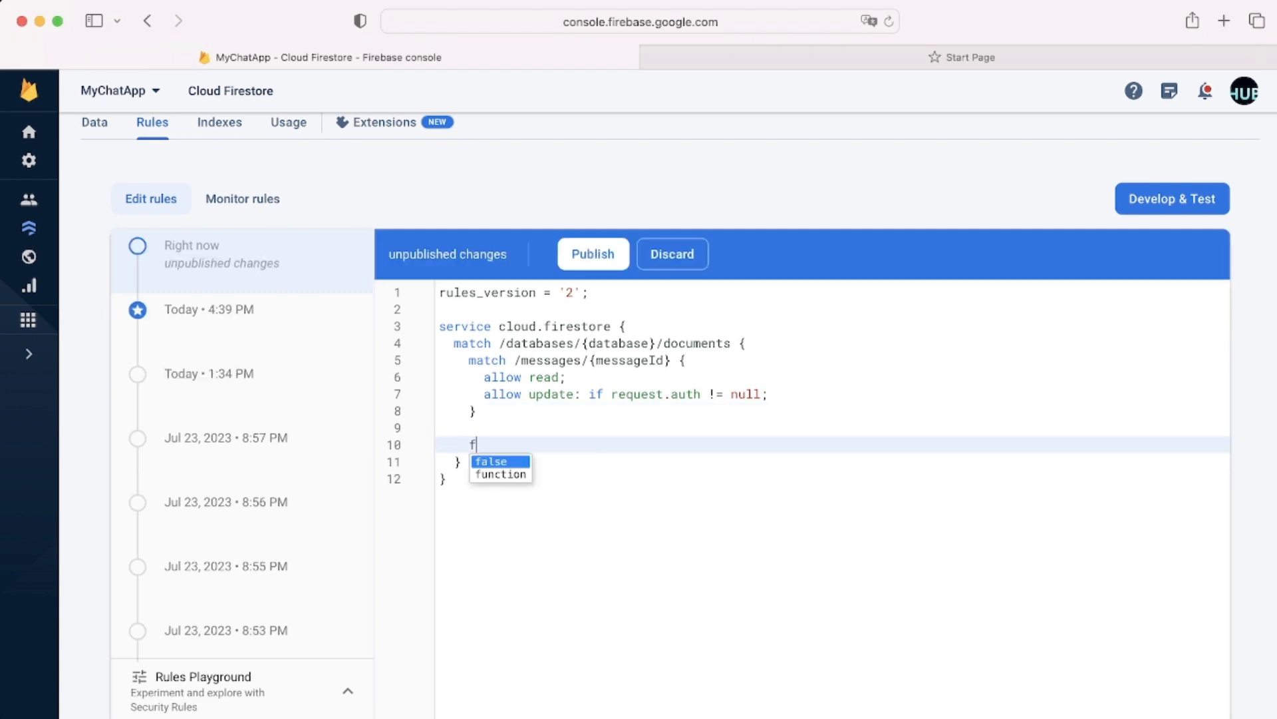
{"action": "left_click", "coordinate": [499, 473]}
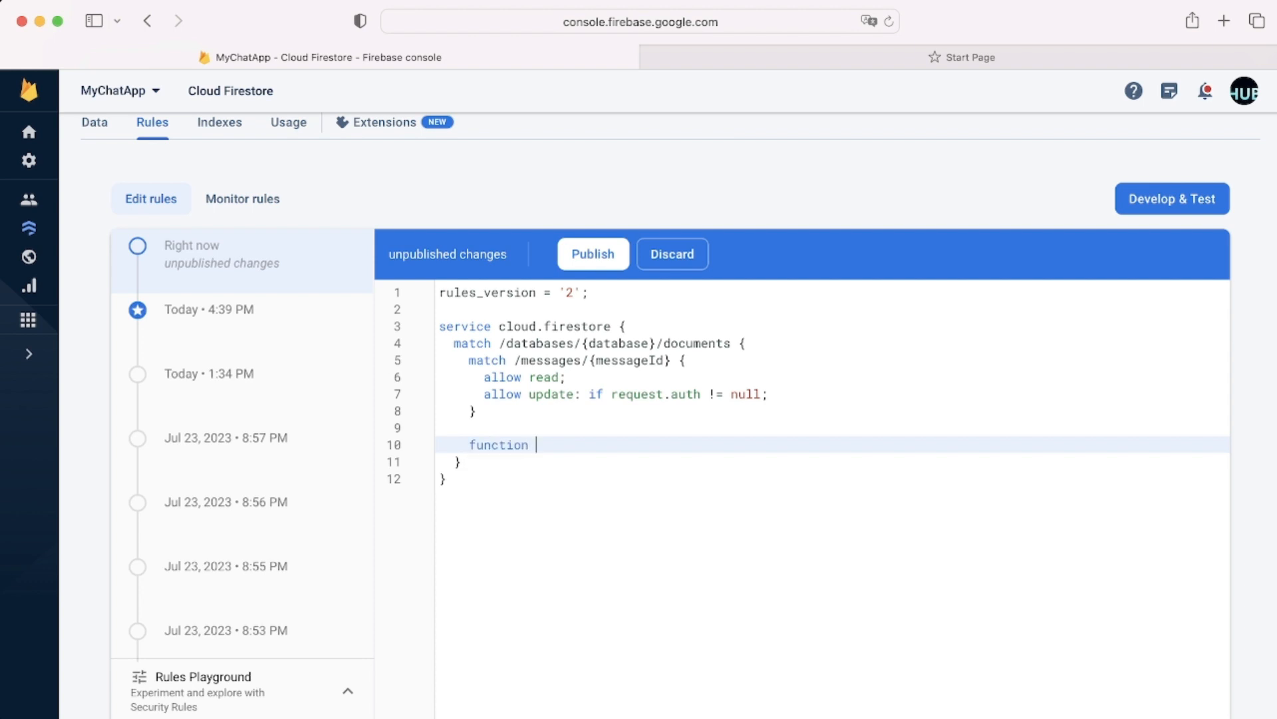
{"action": "type", "text": "isS"}
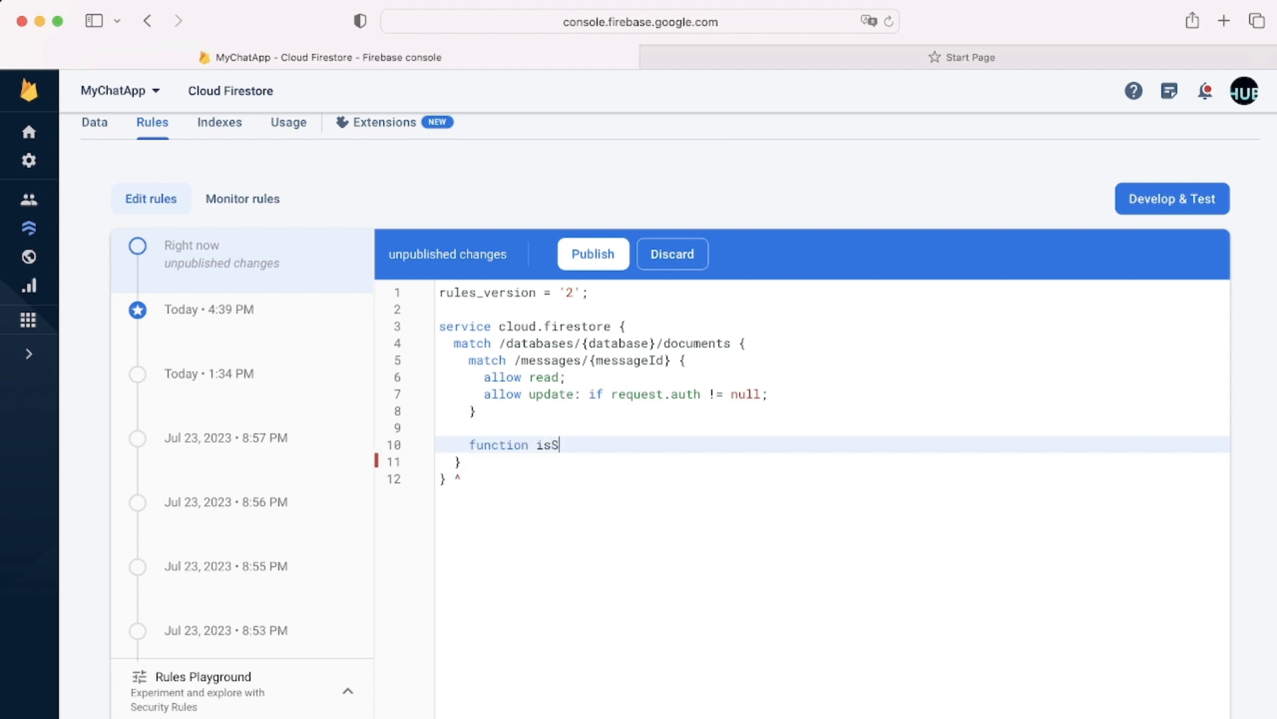
{"action": "type", "text": "ignedIn"}
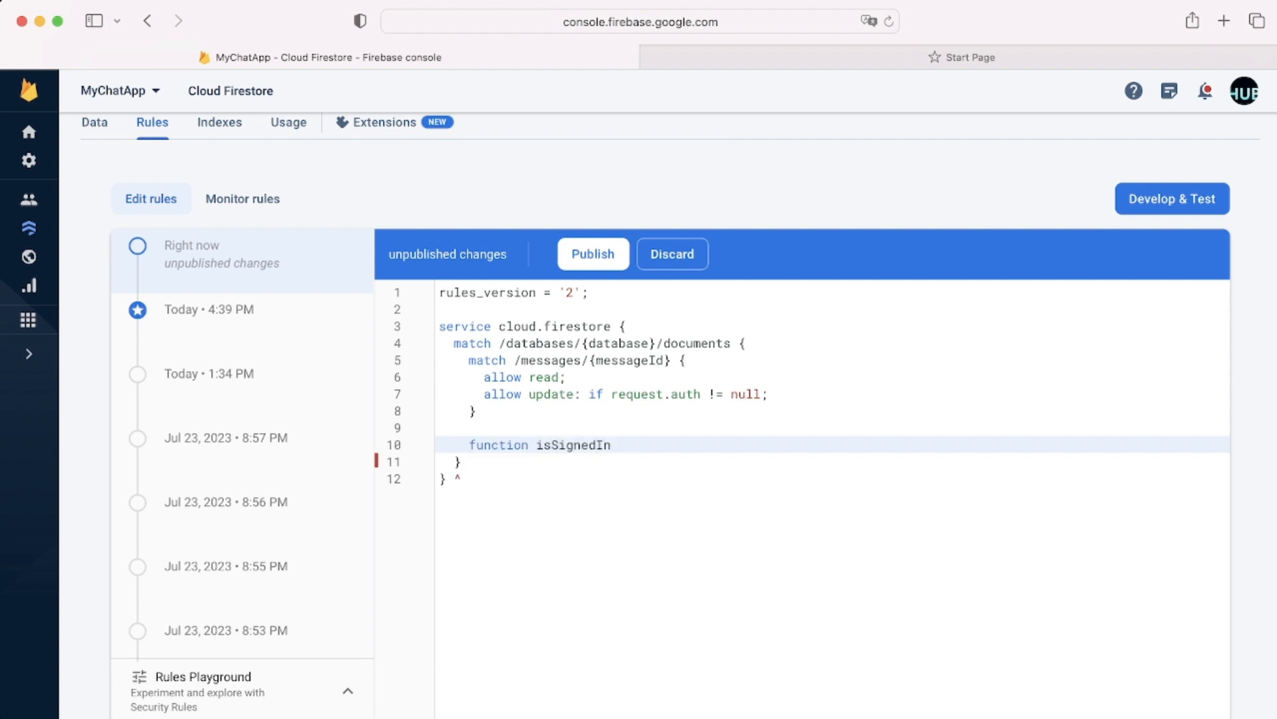
{"action": "type", "text": "()"}
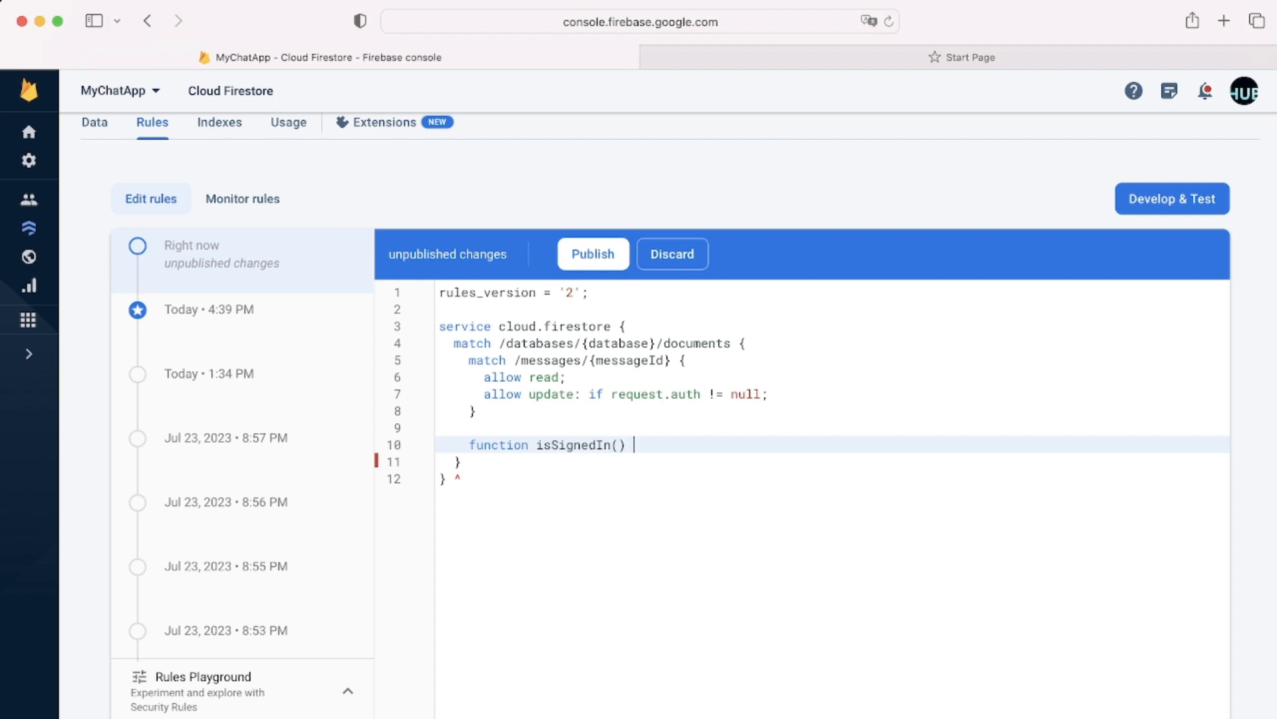
{"action": "type", "text": "{"}
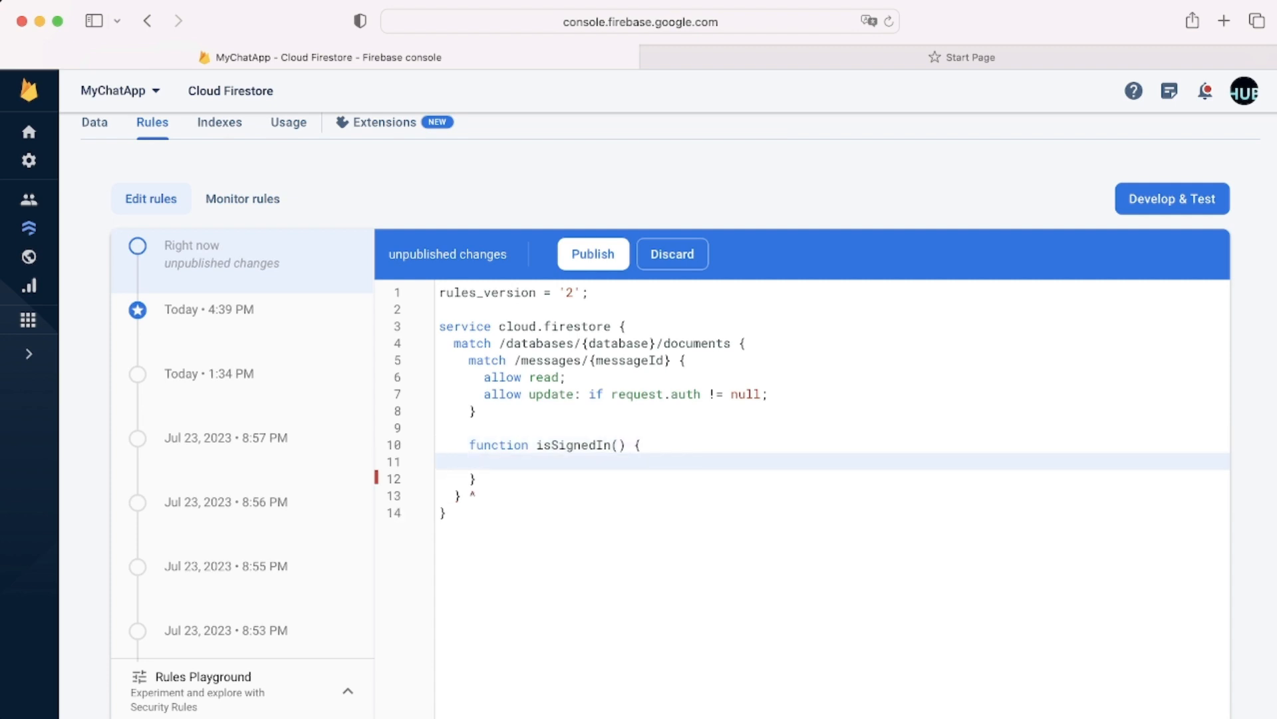
Step: Move 'request.auth != null' into isSignedIn()'s return and make the update rule call isSignedIn()
{"action": "double_click", "coordinate": [687, 394]}
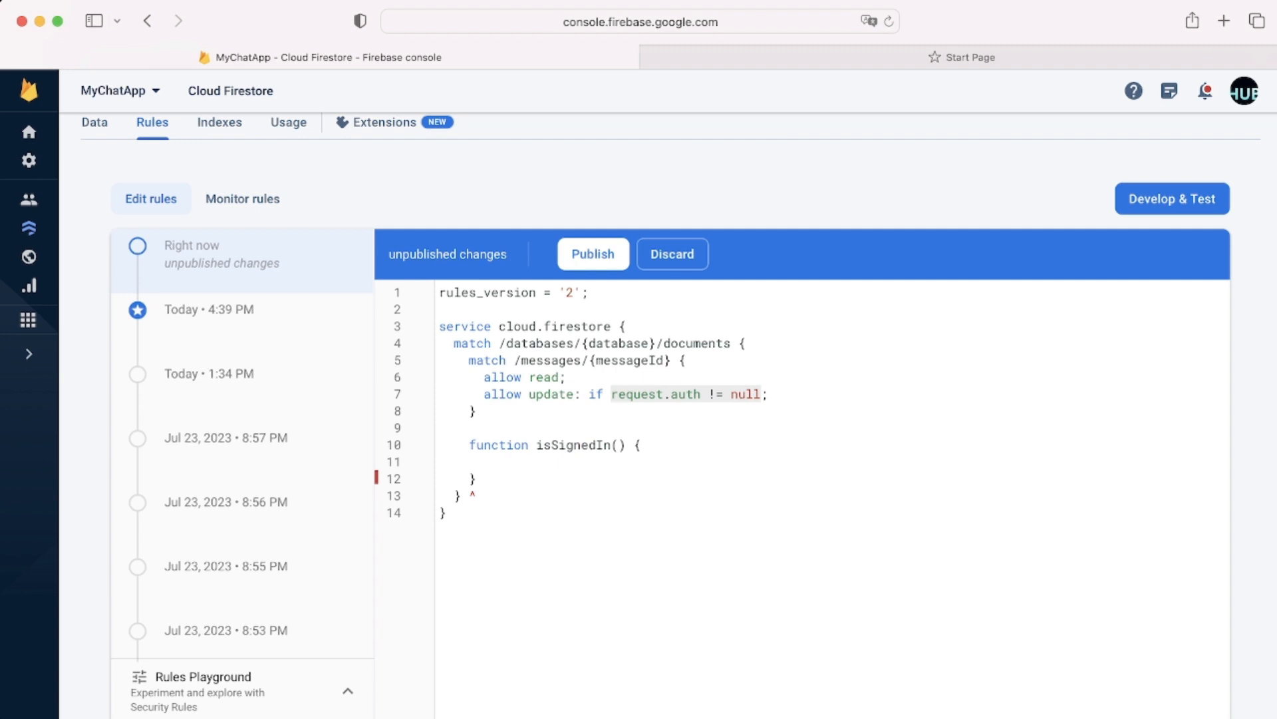
{"action": "type", "text": "return request.auth != null;"}
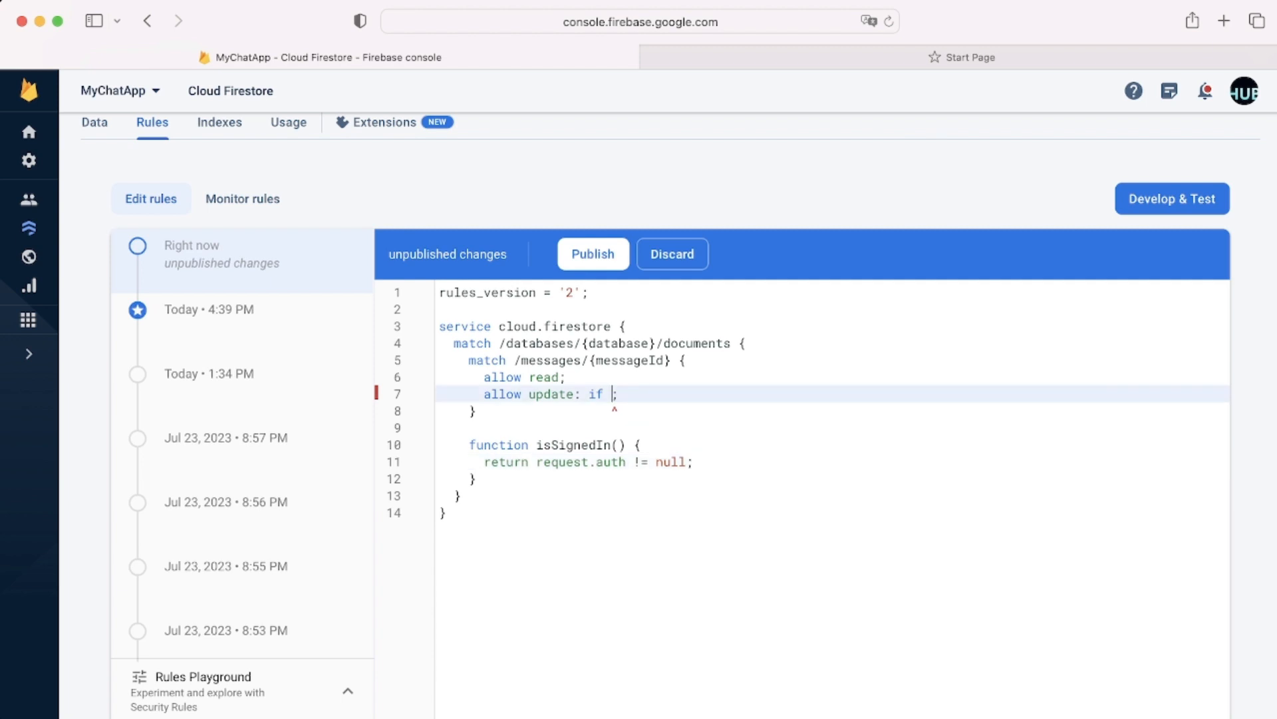
{"action": "type", "text": "isSign"}
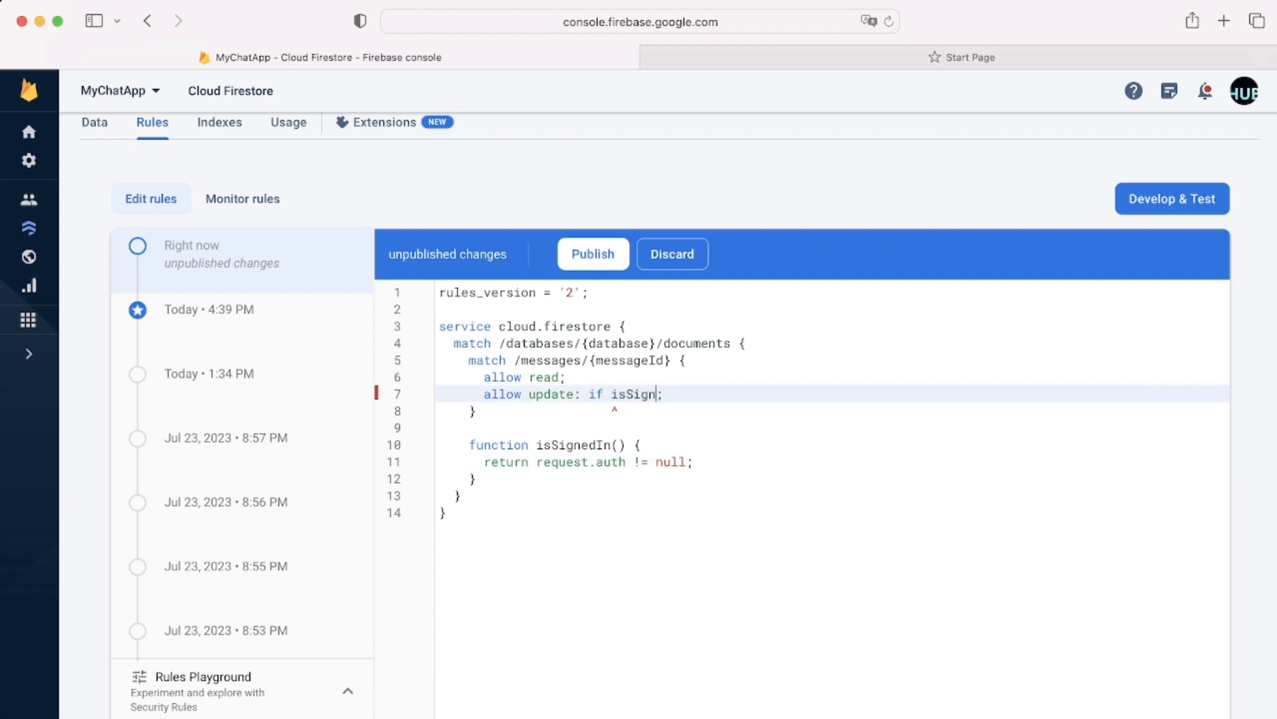
{"action": "type", "text": "edIn();"}
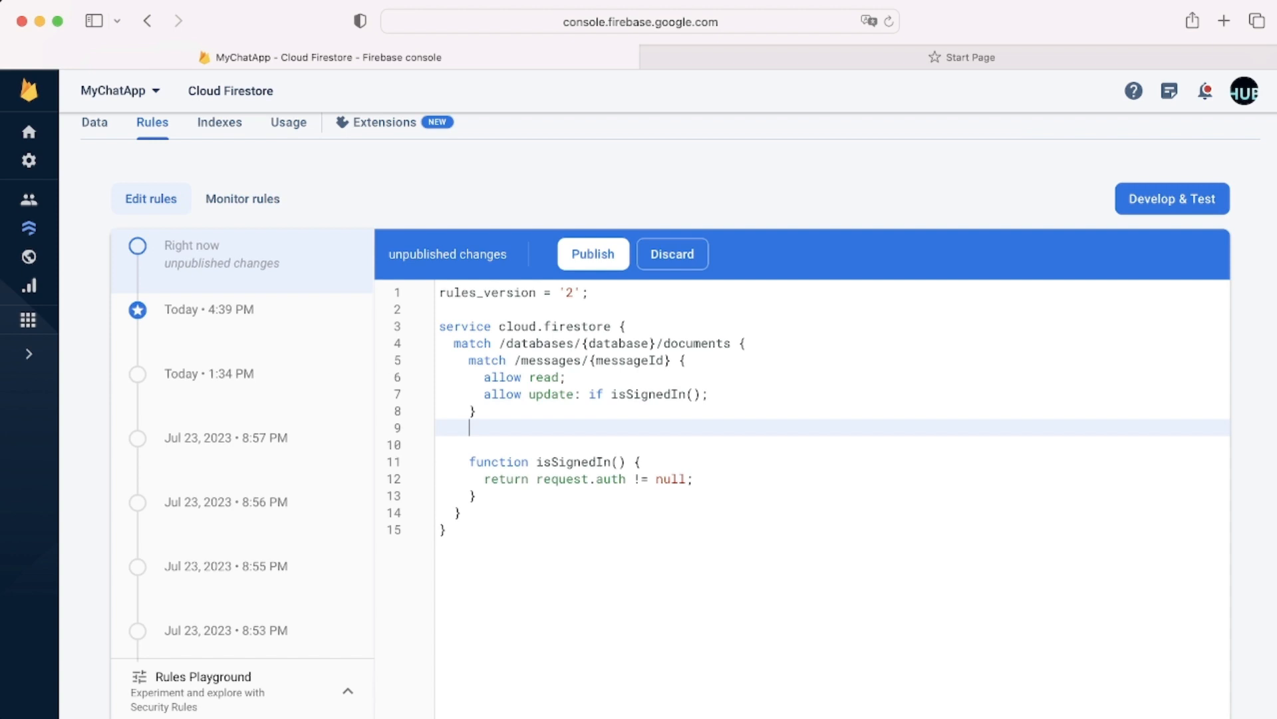
Step: Add a 'match /user/{userId}' block with 'allow read: if isSignedIn();'
{"action": "type", "text": "match"}
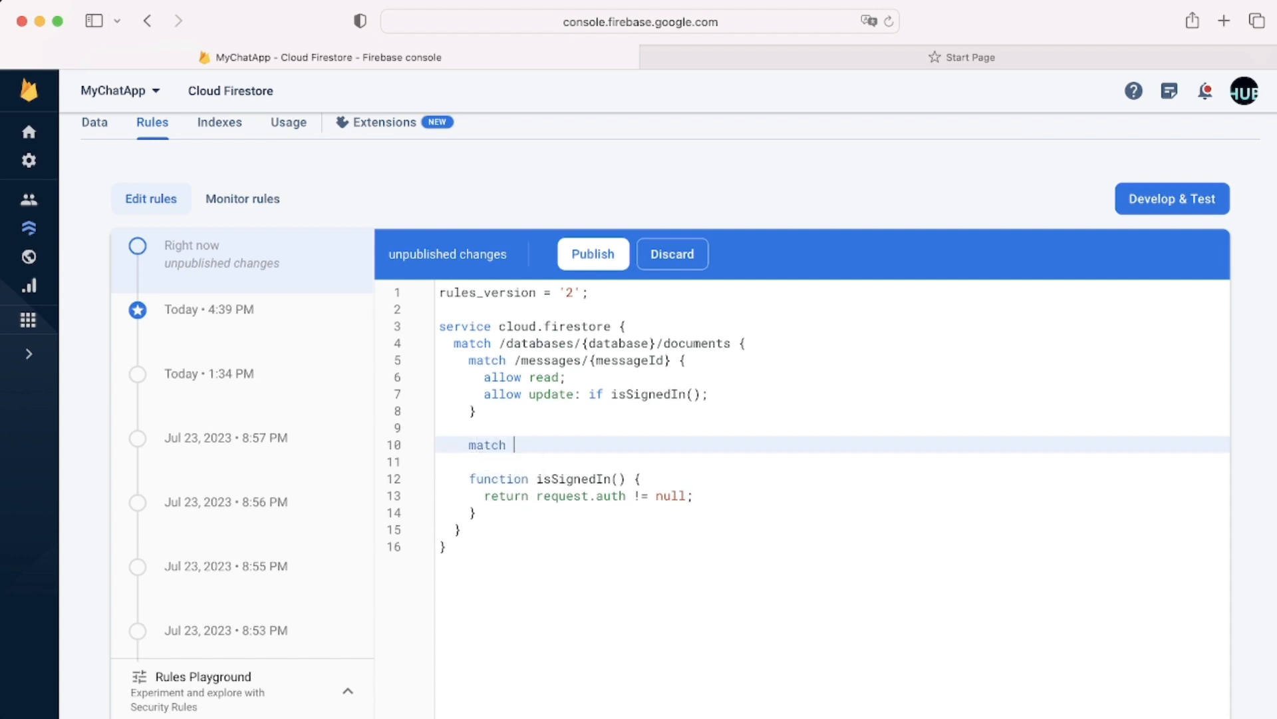
{"action": "type", "text": "/us"}
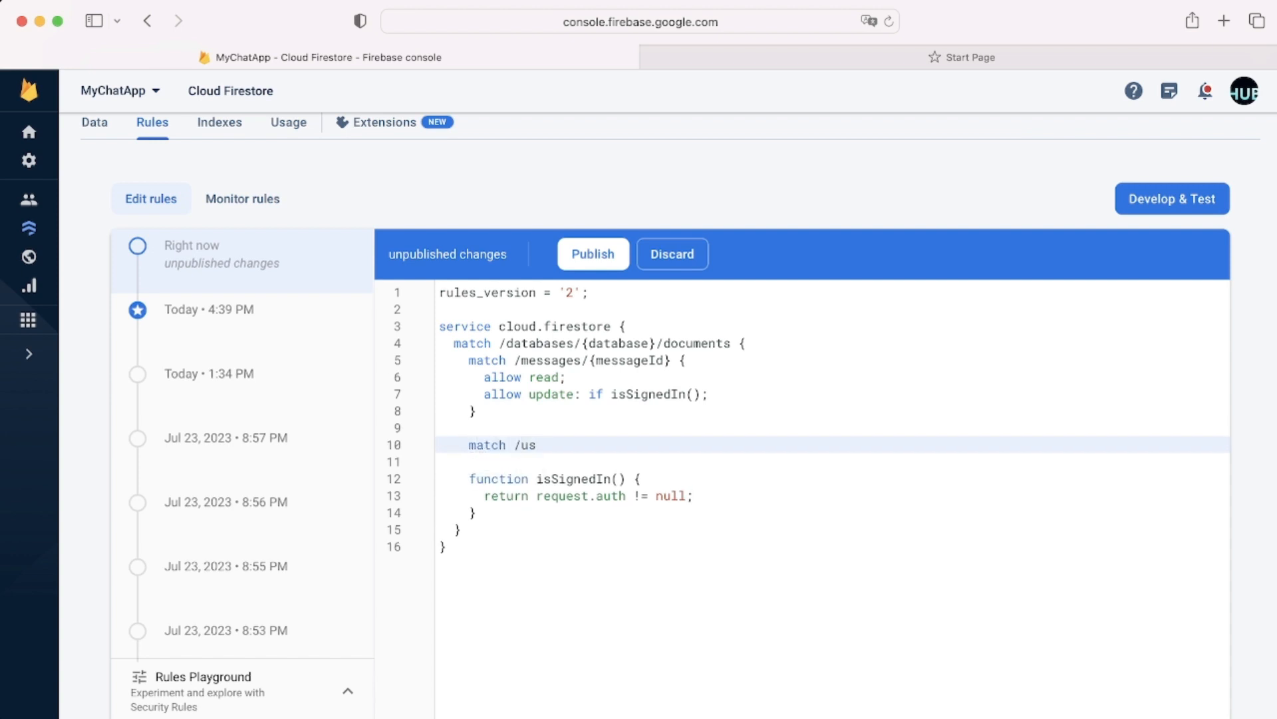
{"action": "type", "text": "er"}
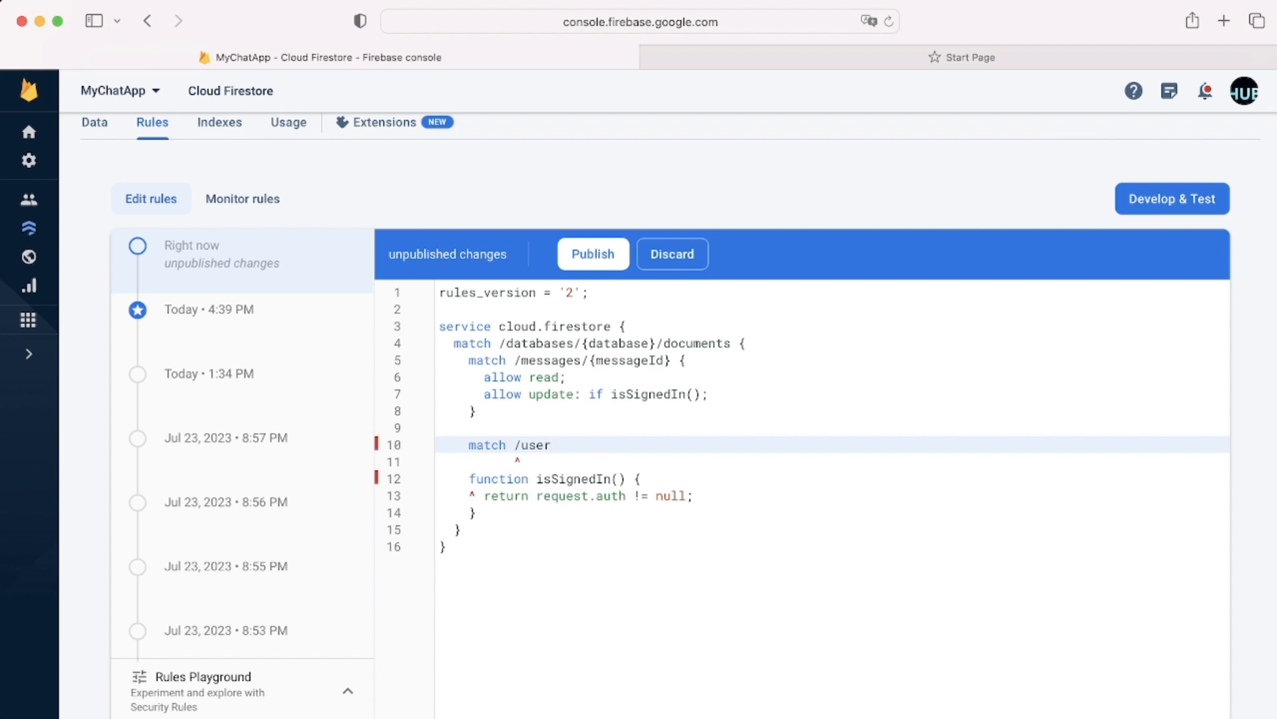
{"action": "type", "text": "/{user}"}
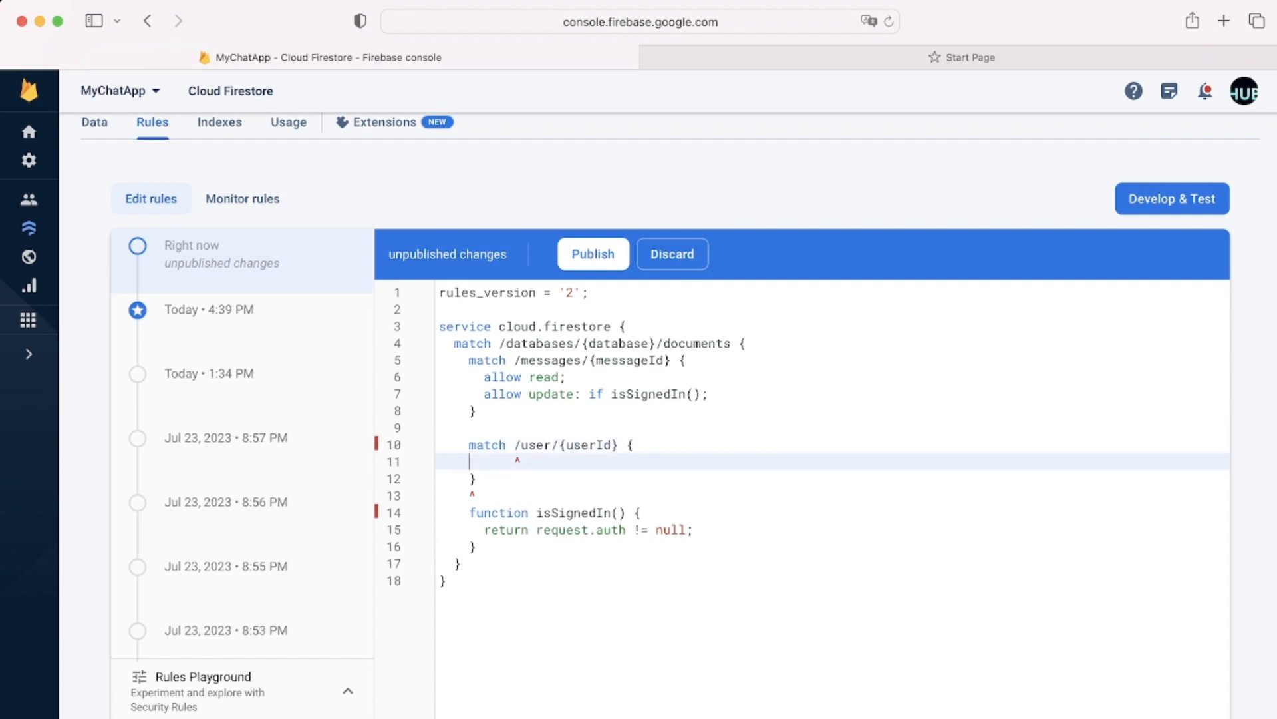
{"action": "type", "text": "allow"}
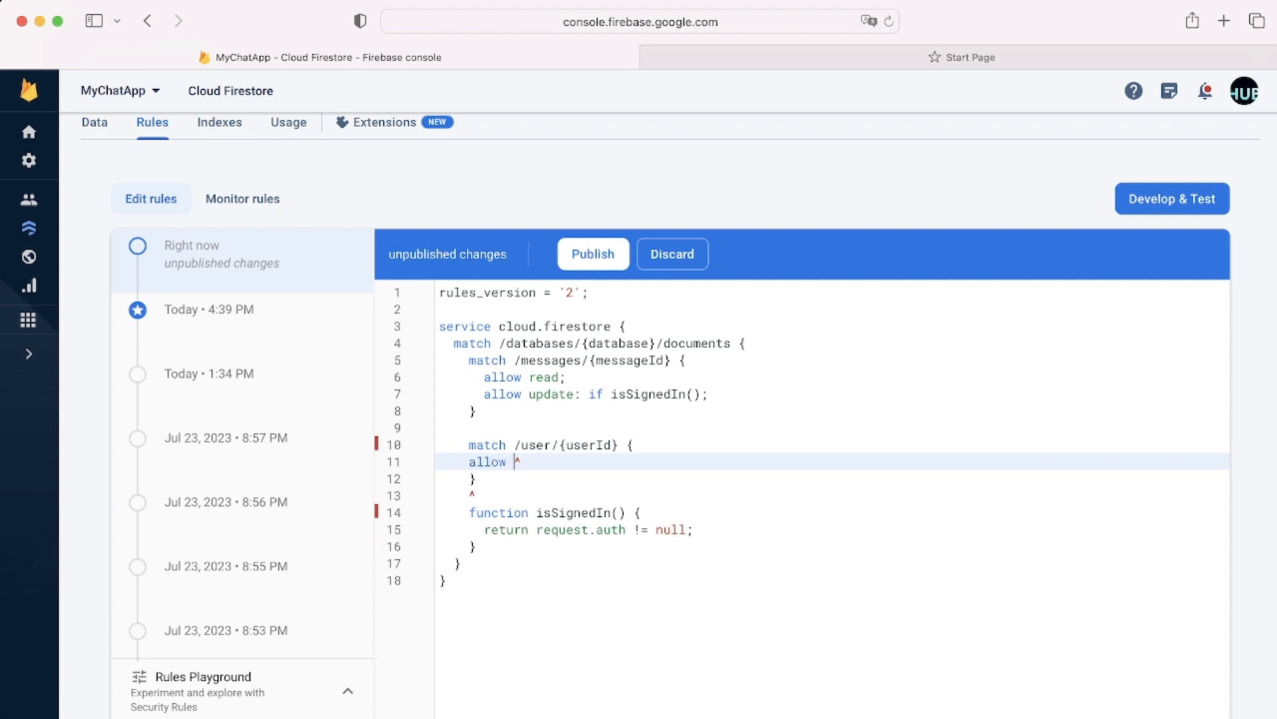
{"action": "type", "text": "read:"}
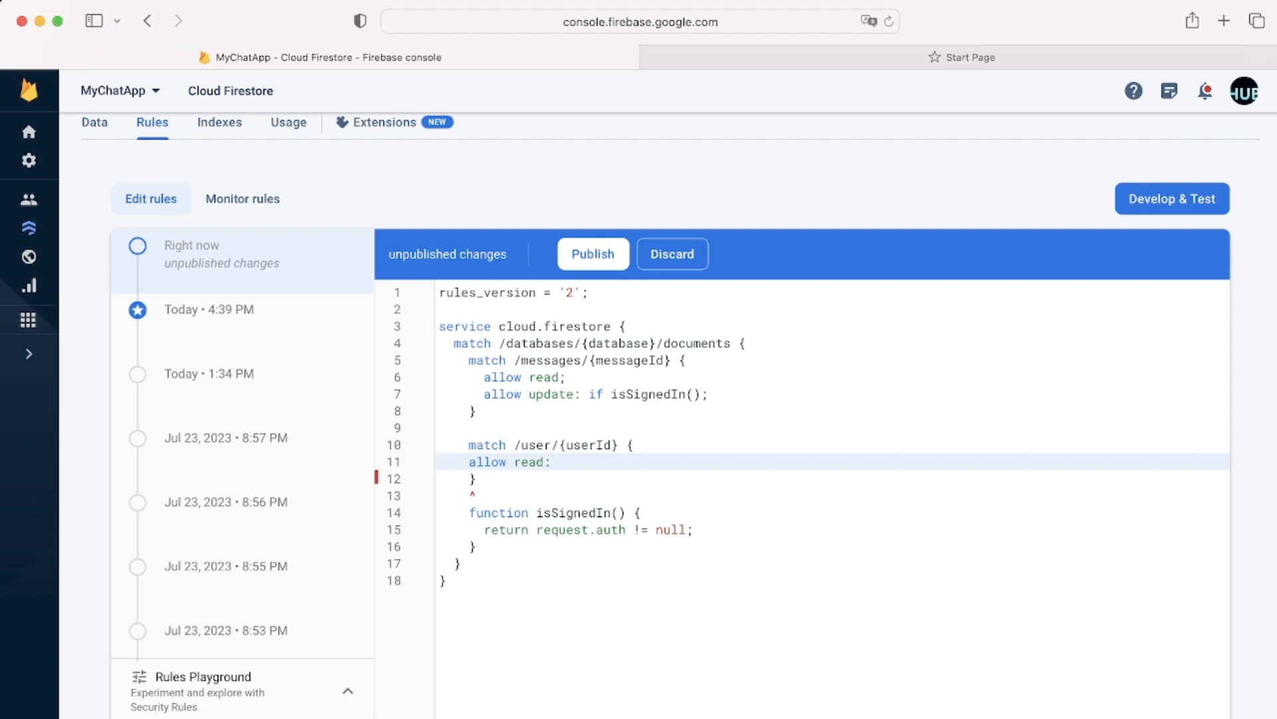
{"action": "type", "text": "if"}
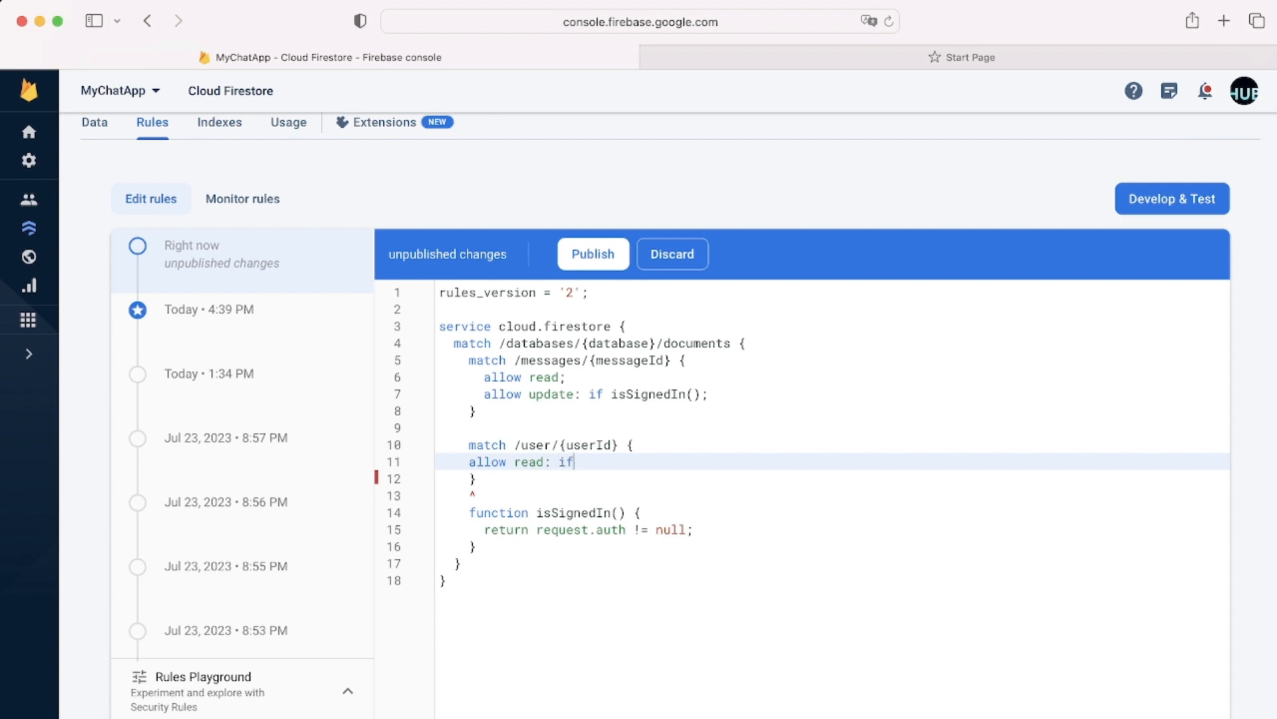
{"action": "type", "text": "si"}
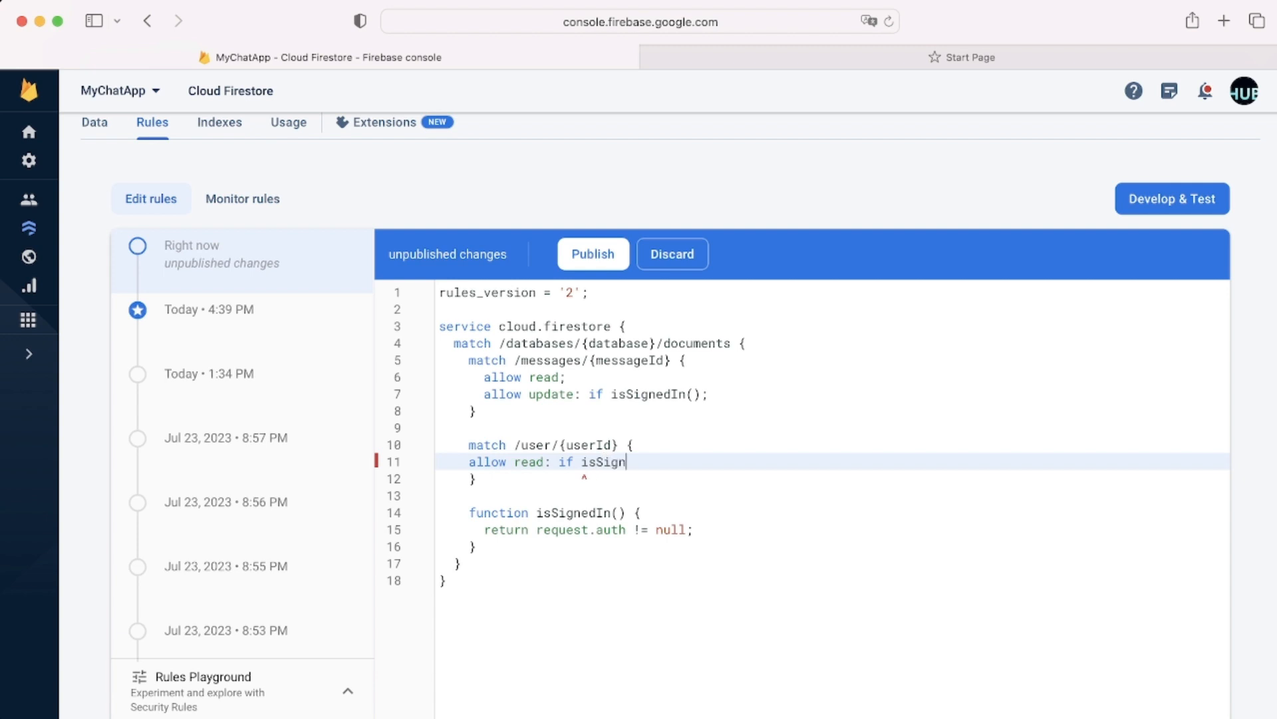
{"action": "type", "text": "edIn();"}
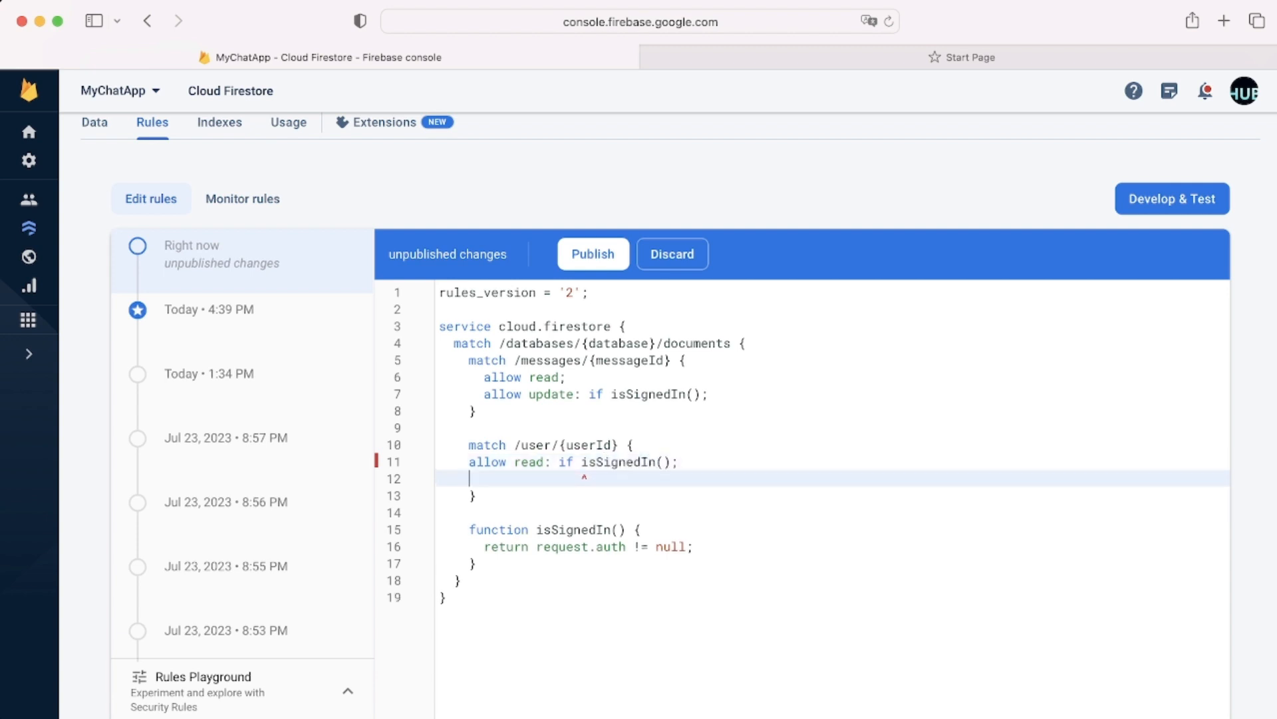
Step: Add 'allow write: if isOwner(userId);' to the user block
{"action": "type", "text": "allow wr"}
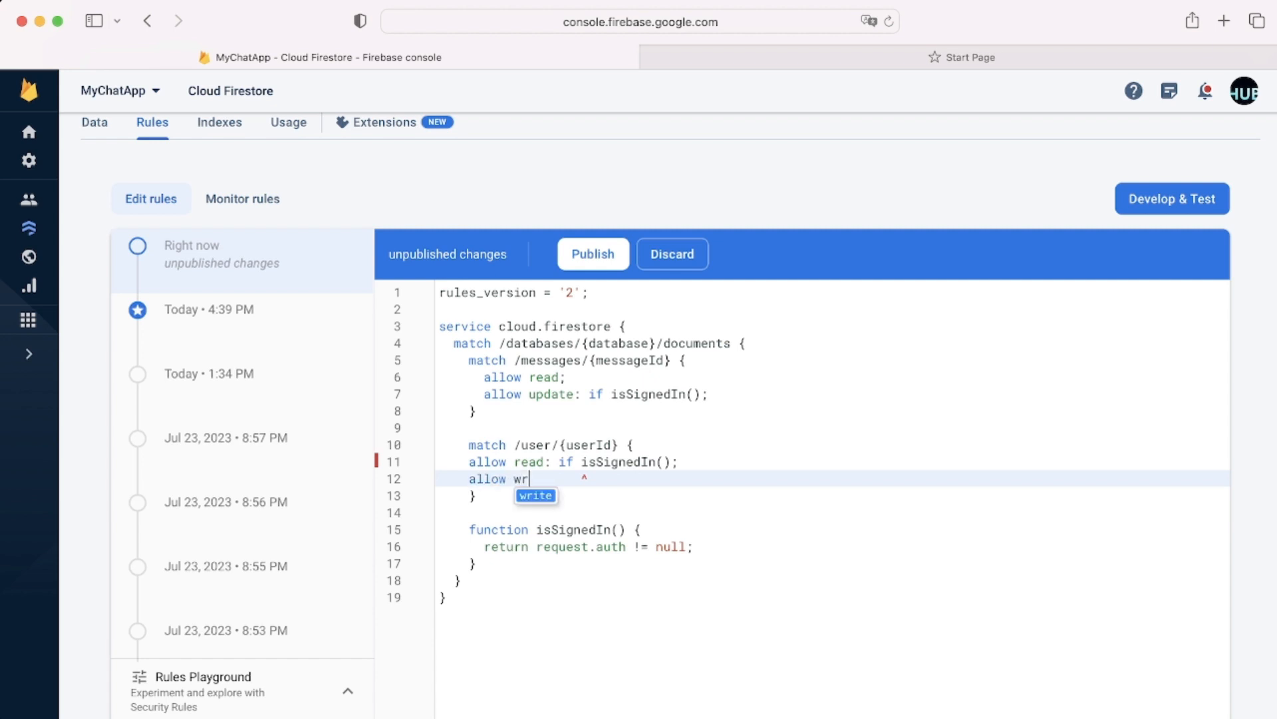
{"action": "type", "text": "ite:"}
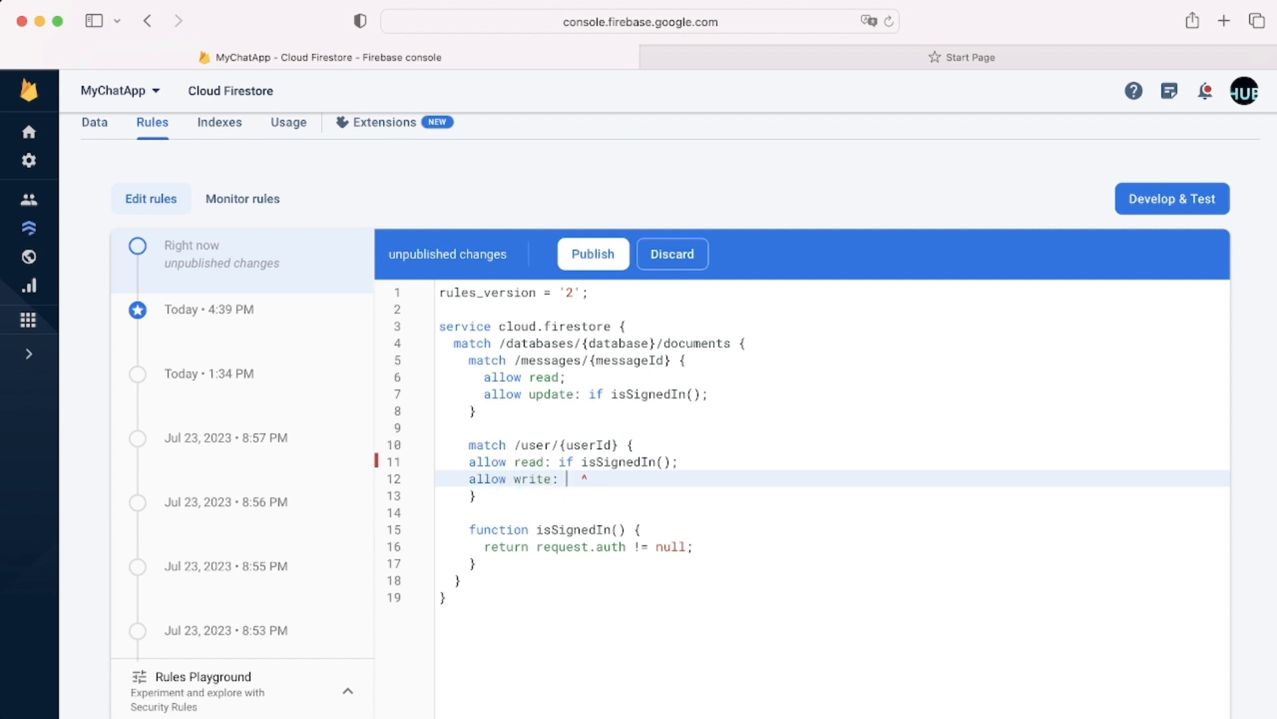
{"action": "type", "text": "if is"}
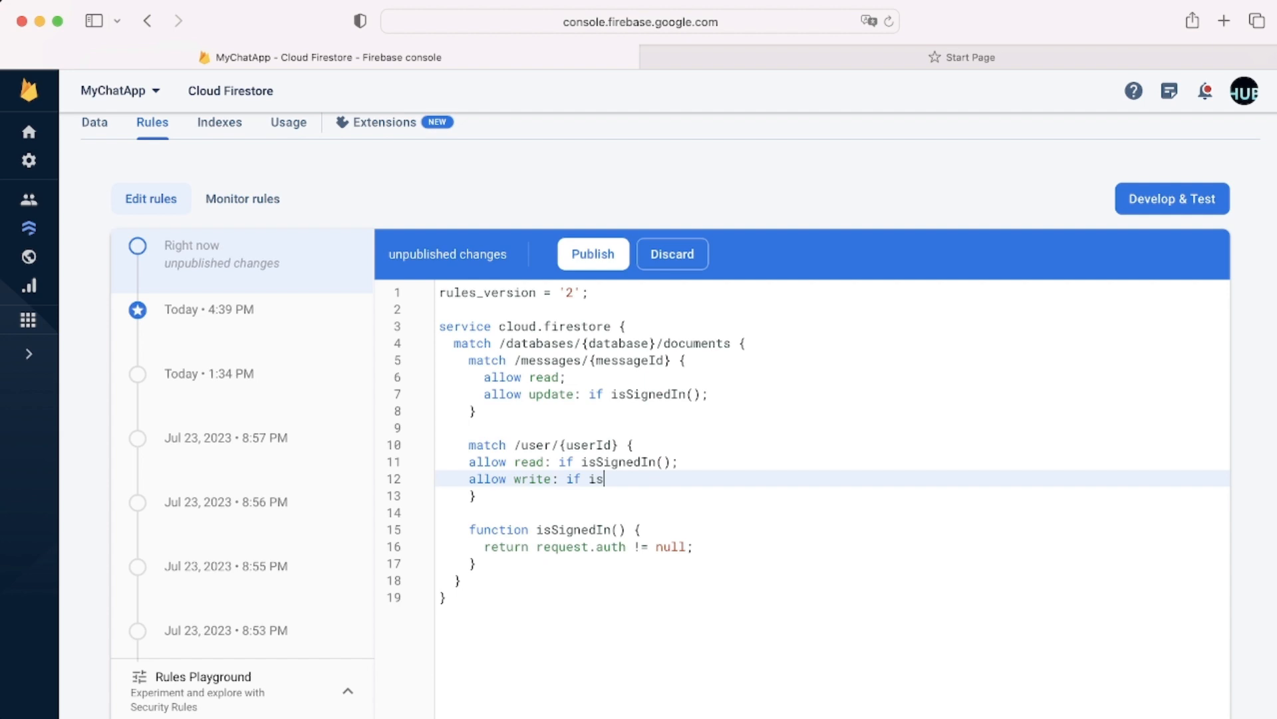
{"action": "type", "text": "Owner"}
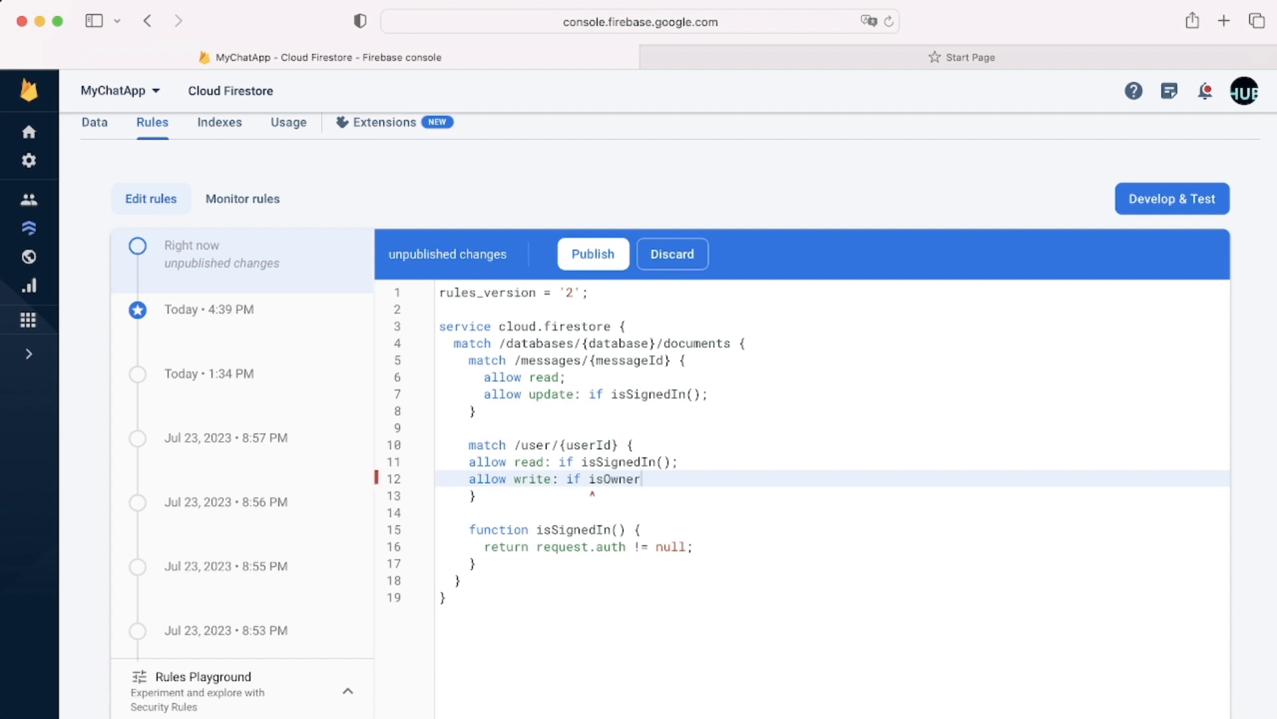
{"action": "type", "text": "(us"}
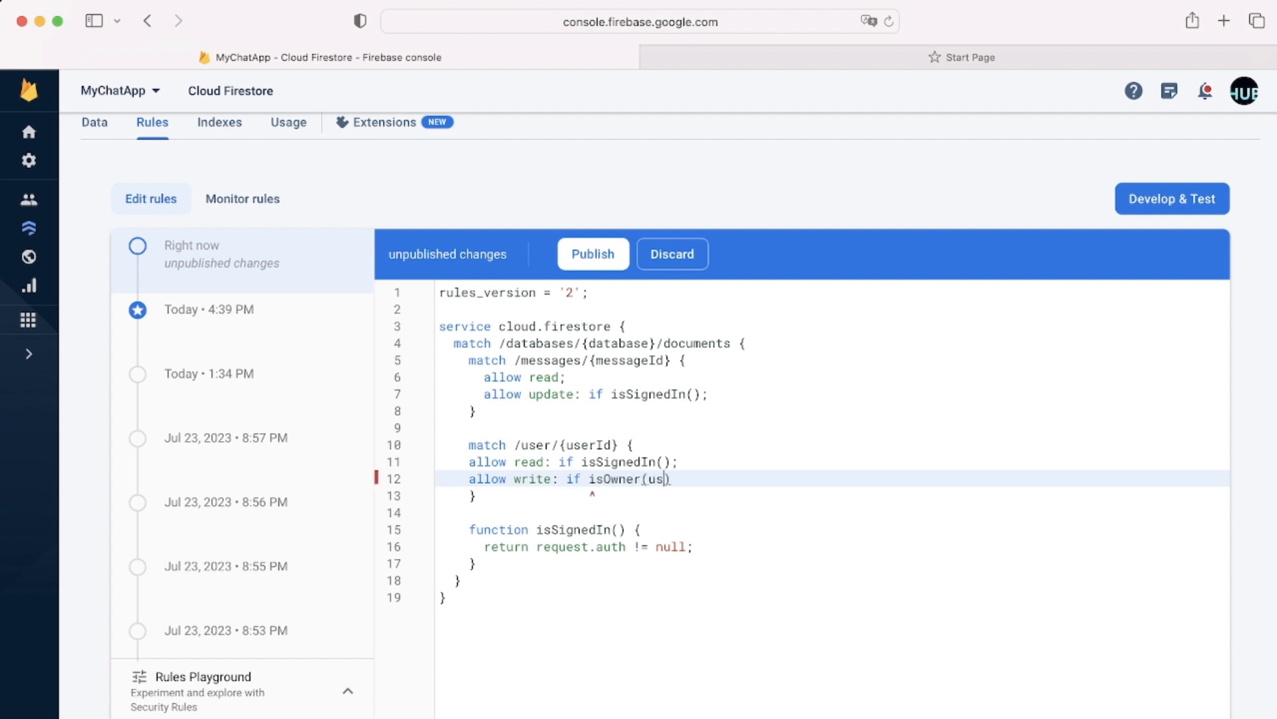
{"action": "type", "text": "erId)"}
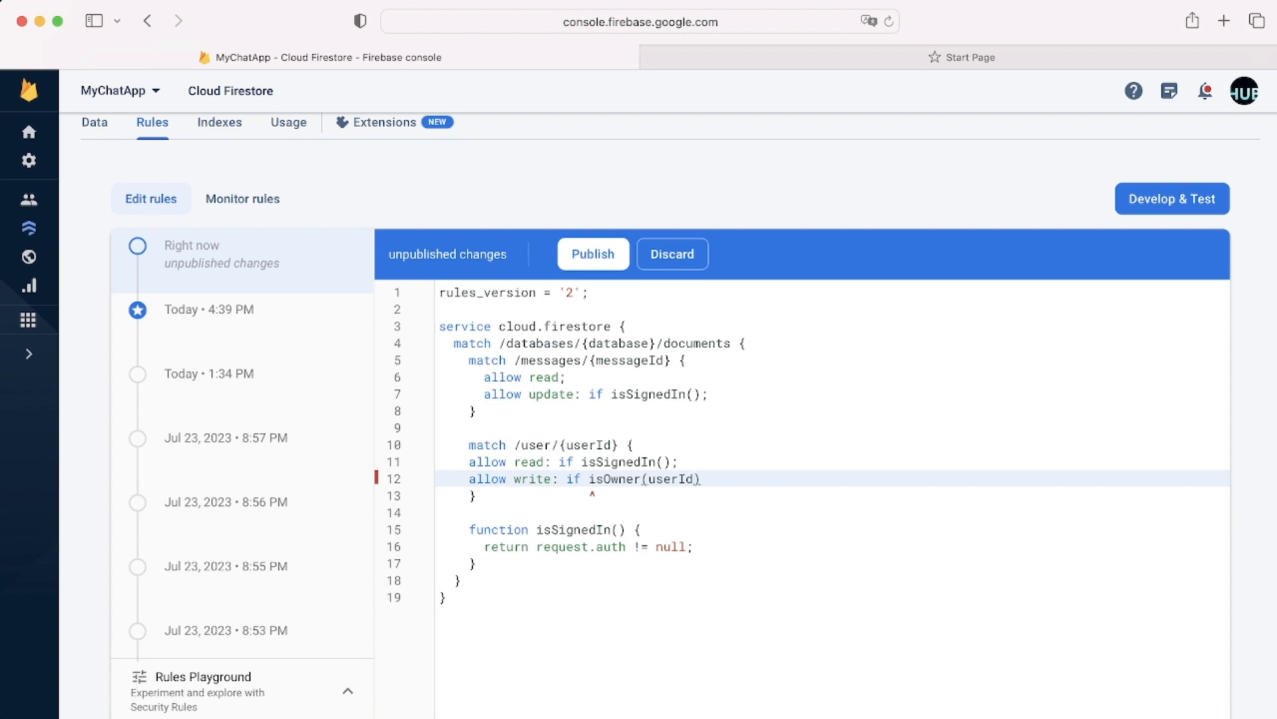
{"action": "type", "text": ";"}
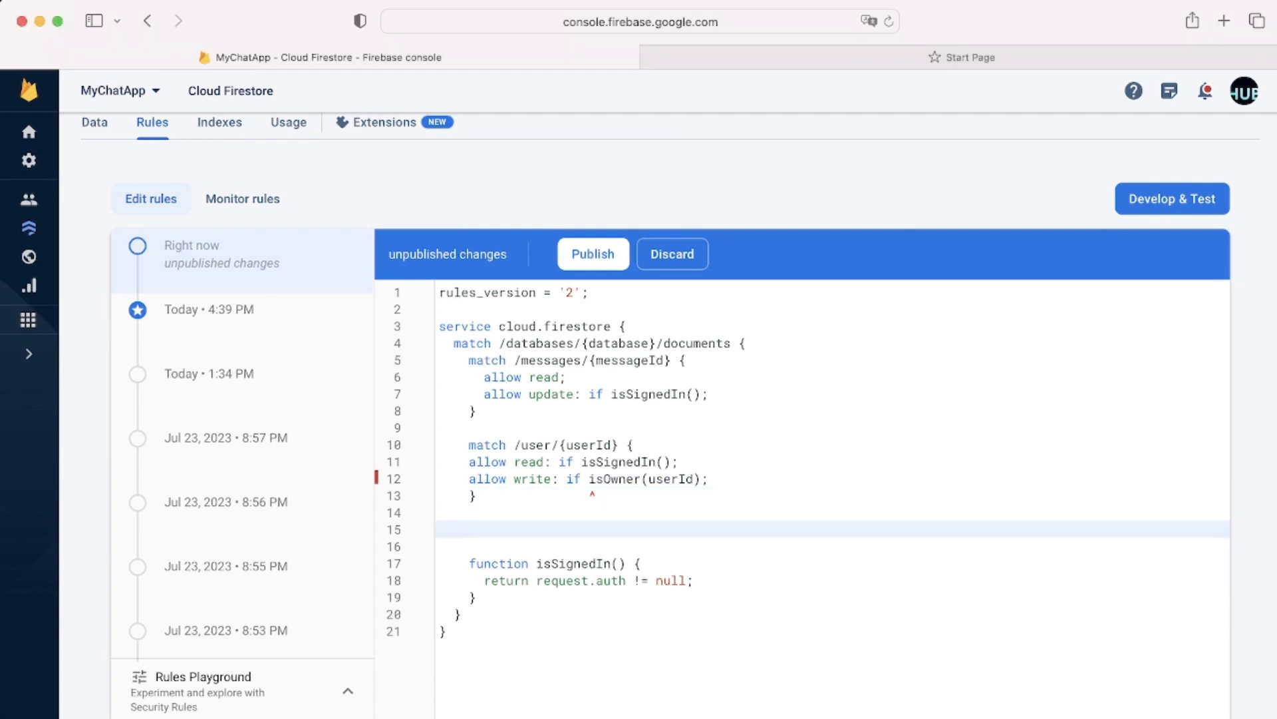
Step: Define 'function isOwner(userId) { return request.auth.uid == userId; }' above isSignedIn()
{"action": "type", "text": "function isO"}
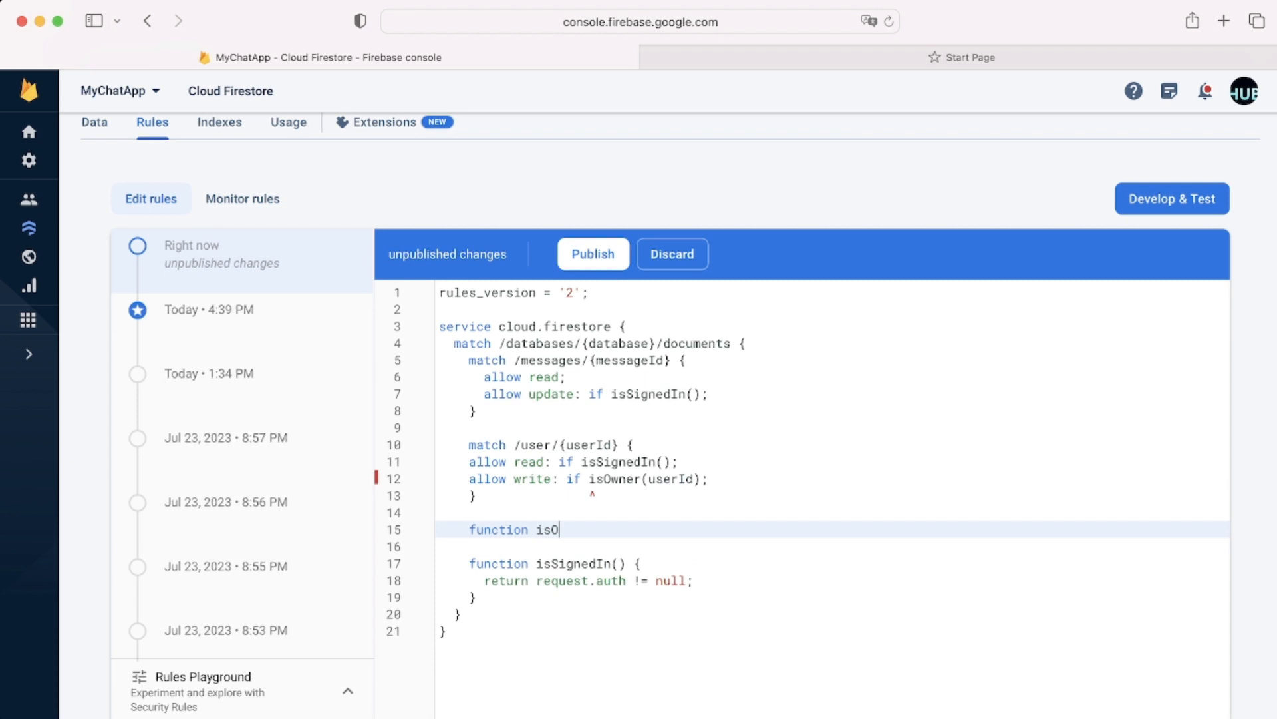
{"action": "type", "text": "wner()"}
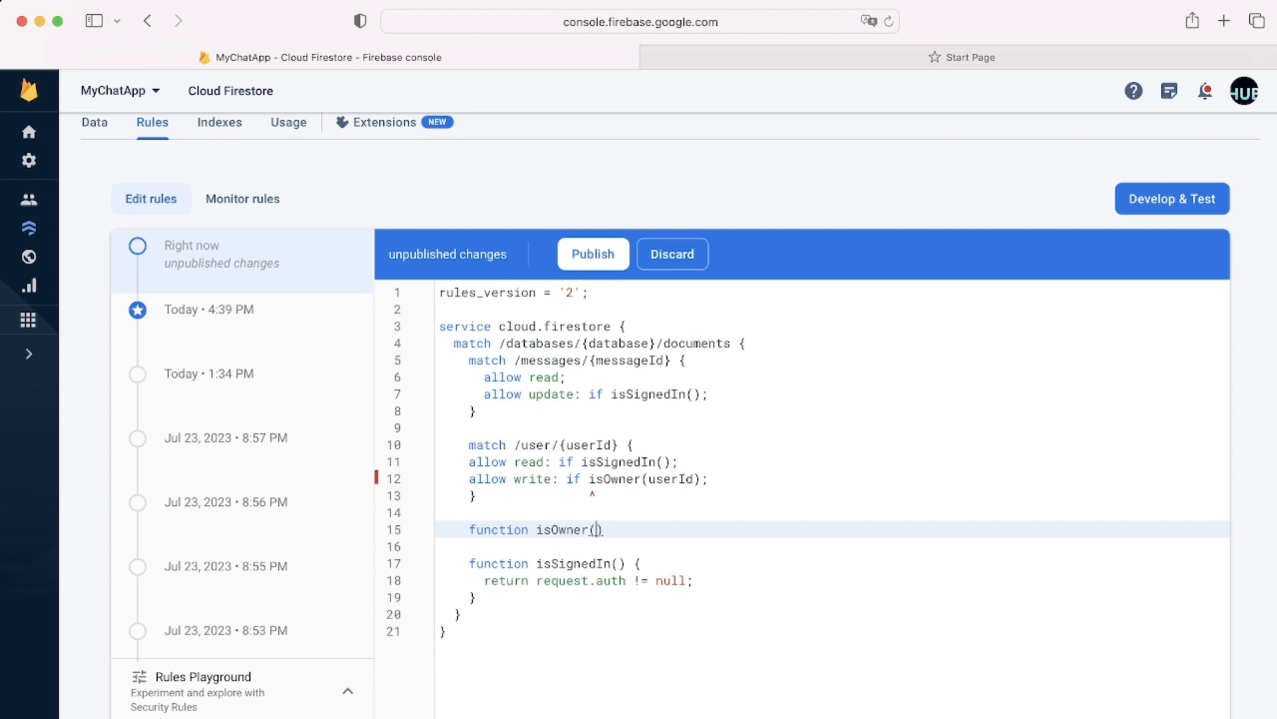
{"action": "type", "text": "userId"}
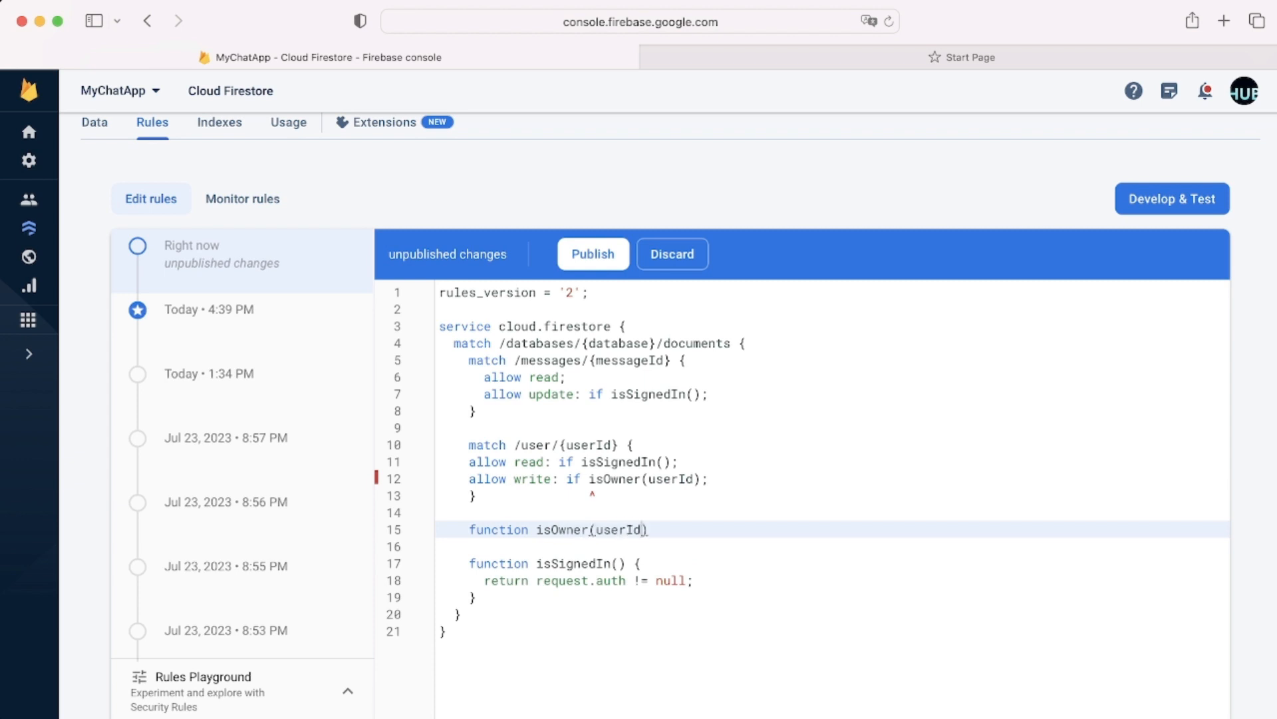
{"action": "type", "text": "{"}
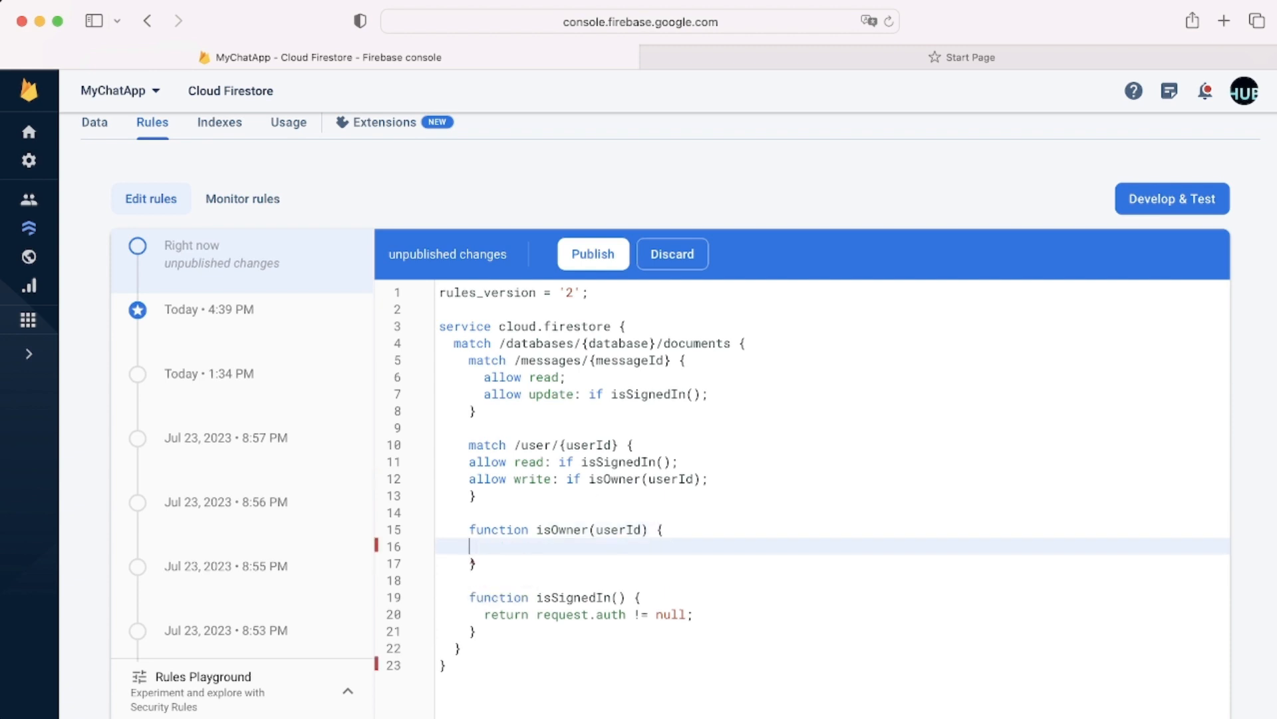
{"action": "type", "text": "return"}
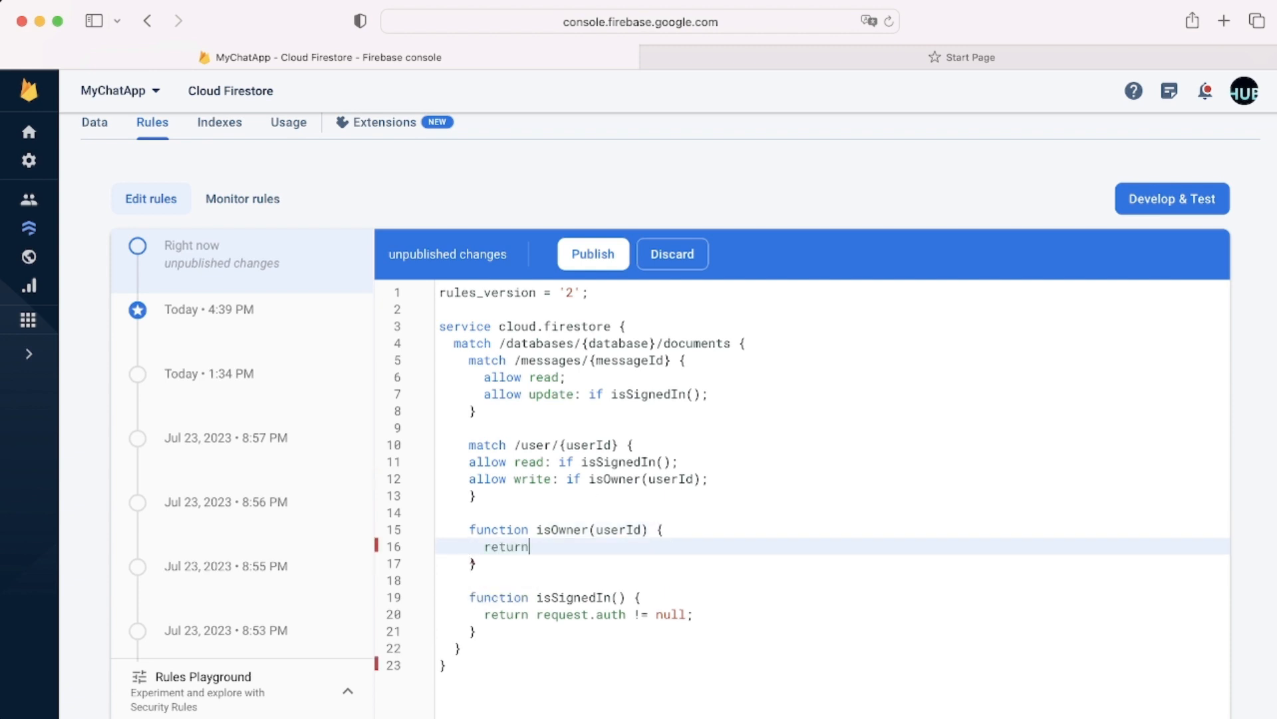
{"action": "type", "text": "request.auth.uid"}
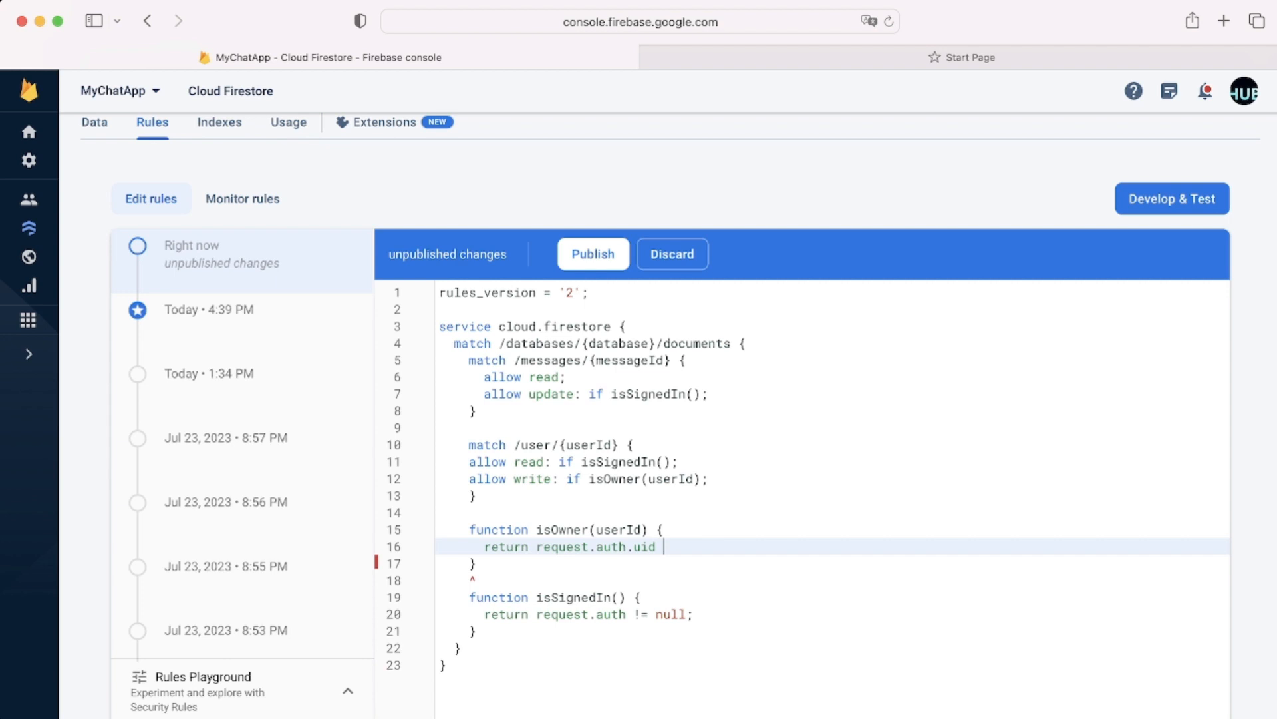
{"action": "type", "text": "== use"}
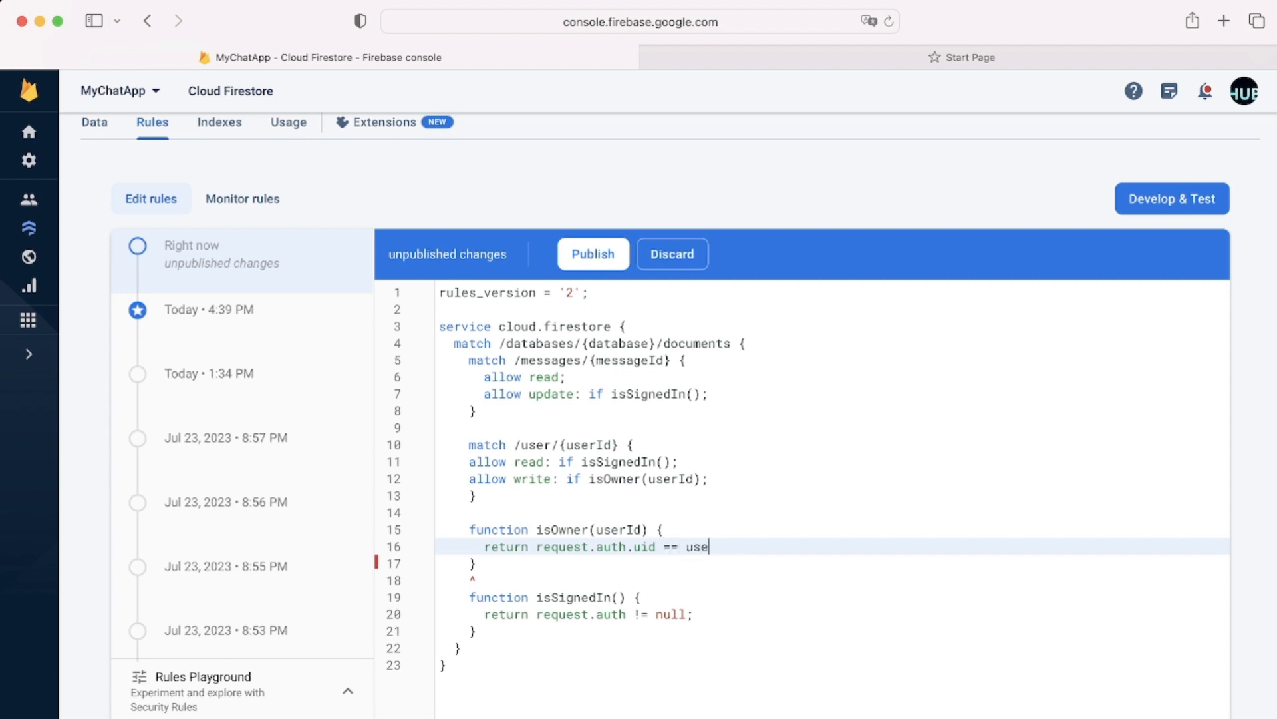
{"action": "type", "text": "rId;"}
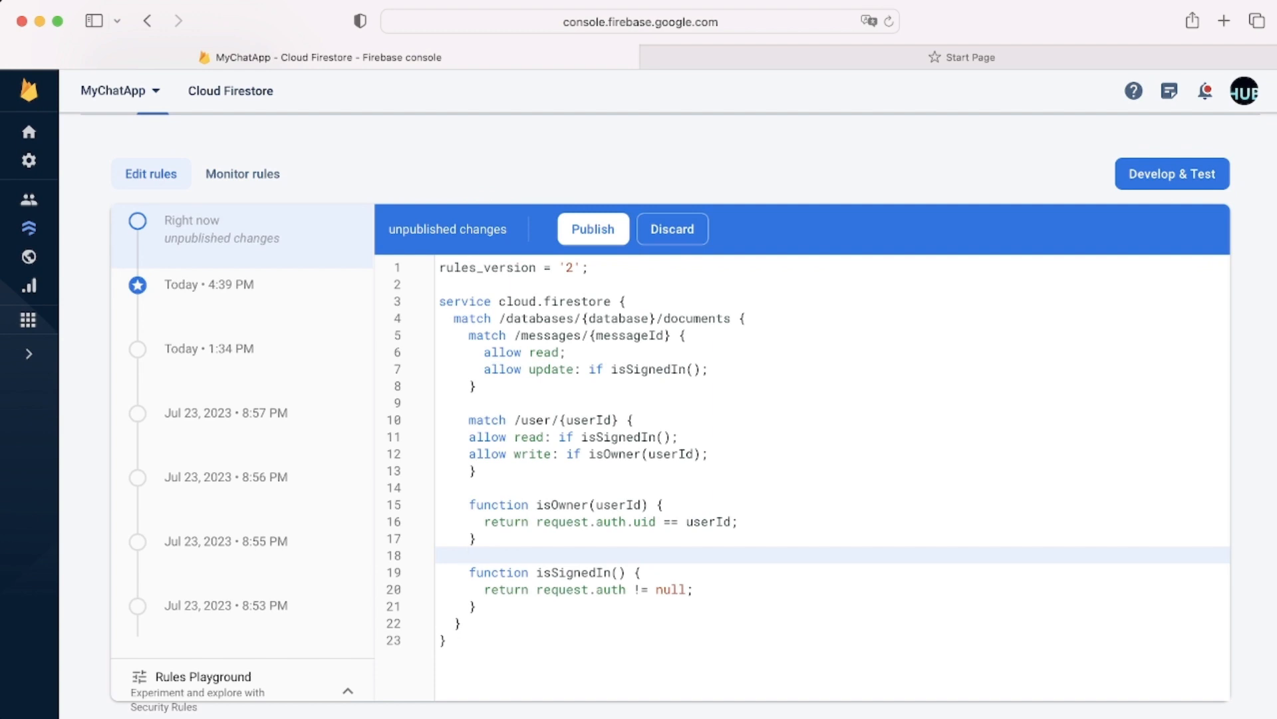
{"action": "left_click", "coordinate": [469, 555]}
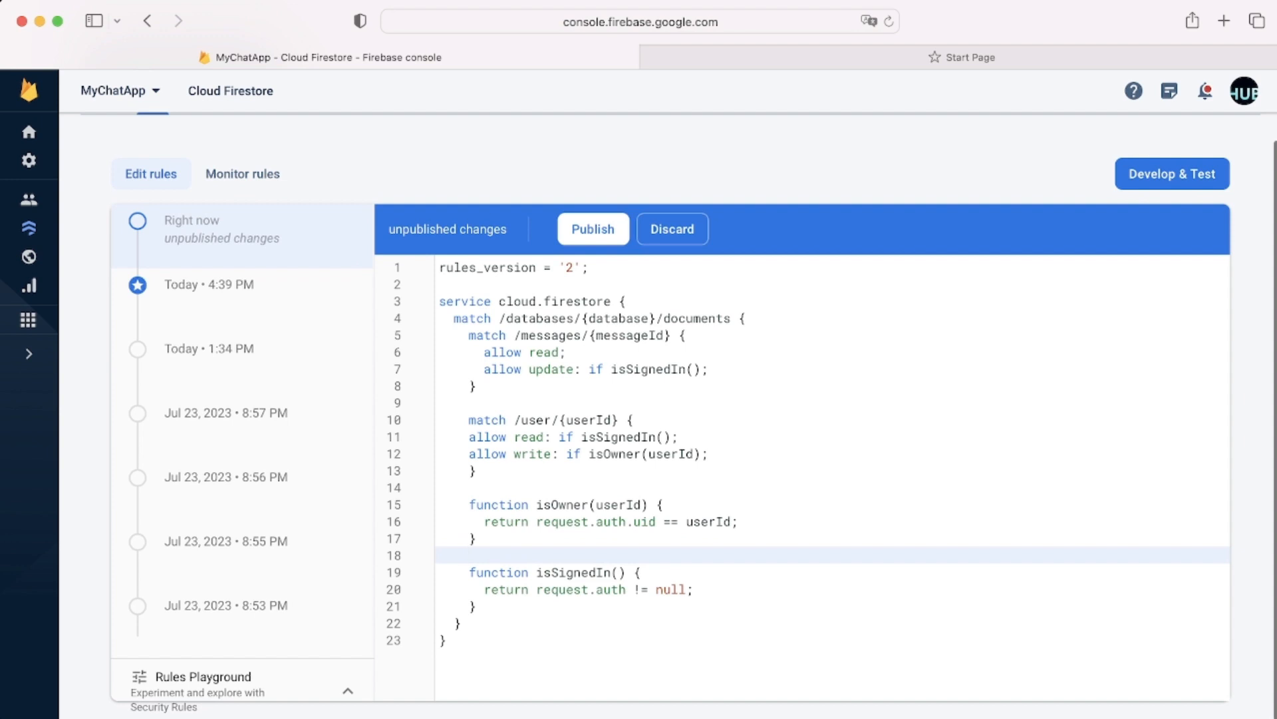
{"action": "left_click", "coordinate": [468, 555]}
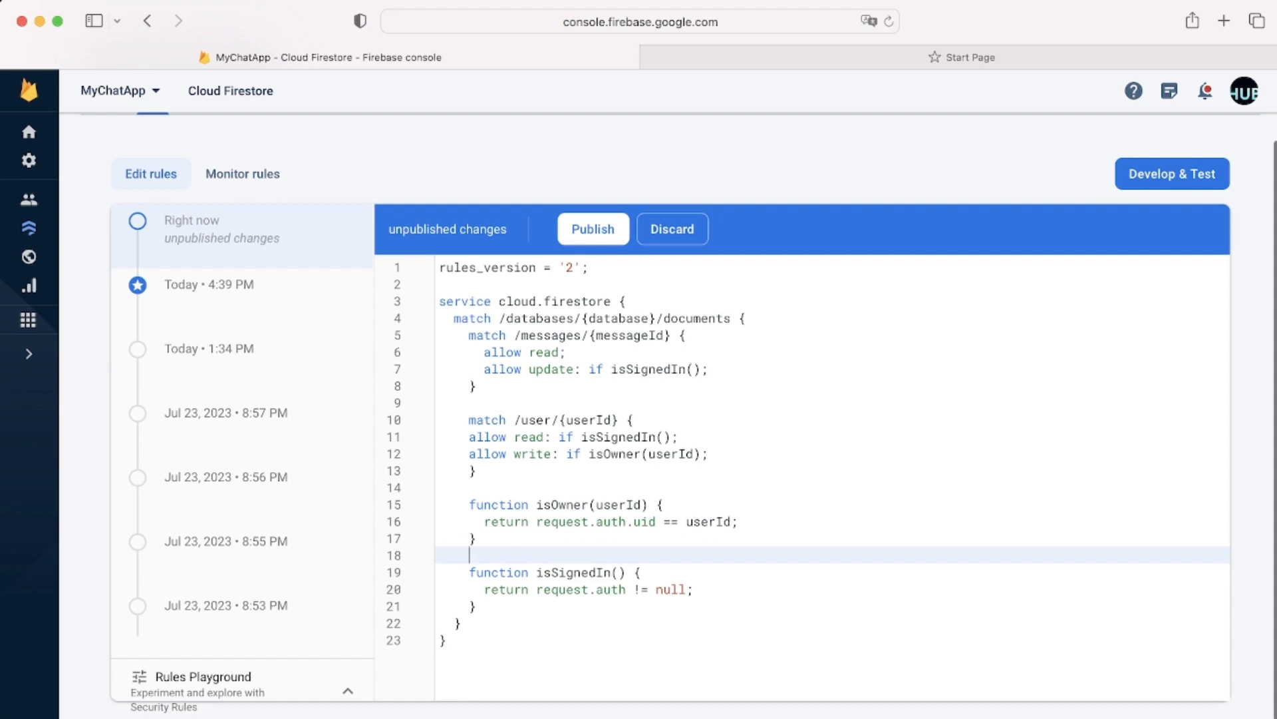